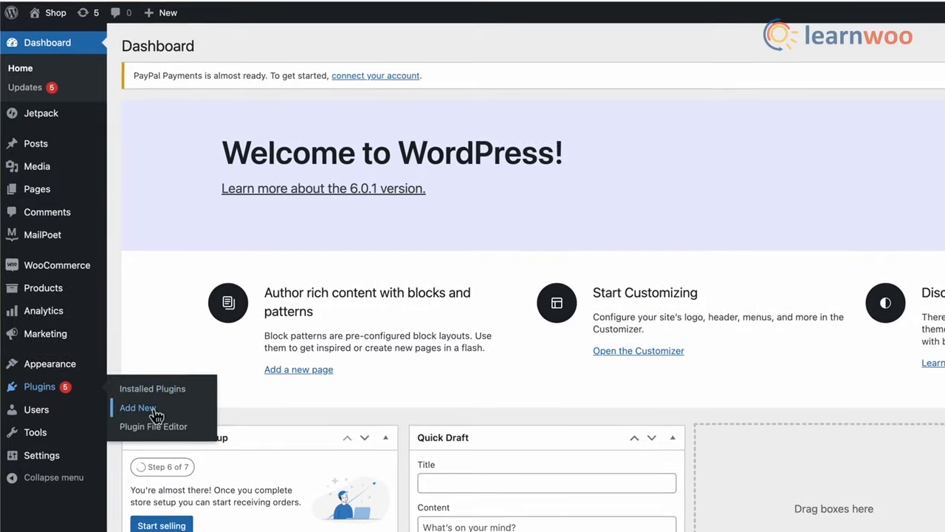
Step: Upload abandoned-cart-woocommerce-2.0.0.zip as a new plugin package
left_click(137, 407)
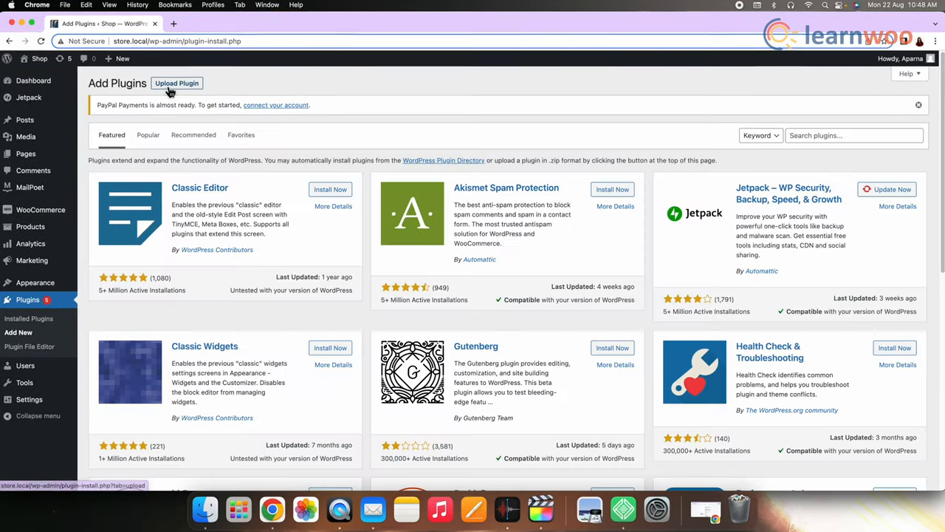
left_click(177, 82)
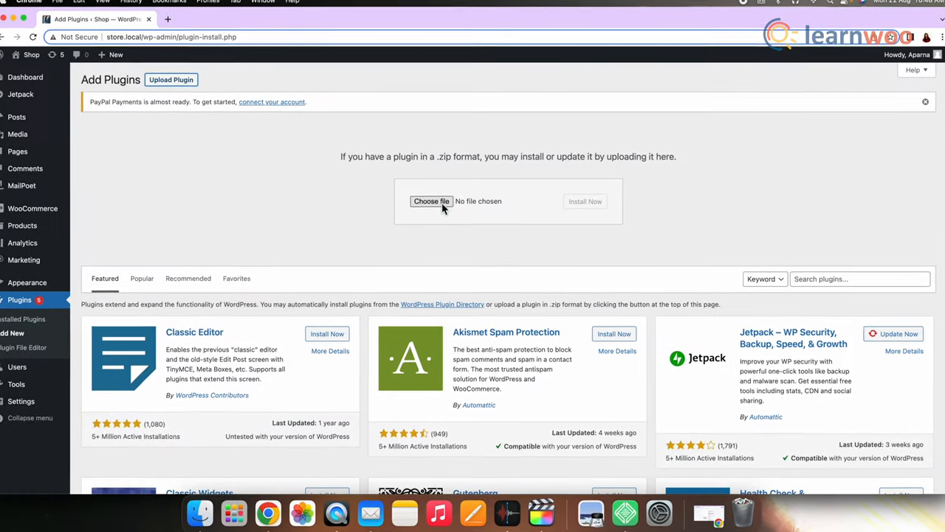
left_click(431, 201)
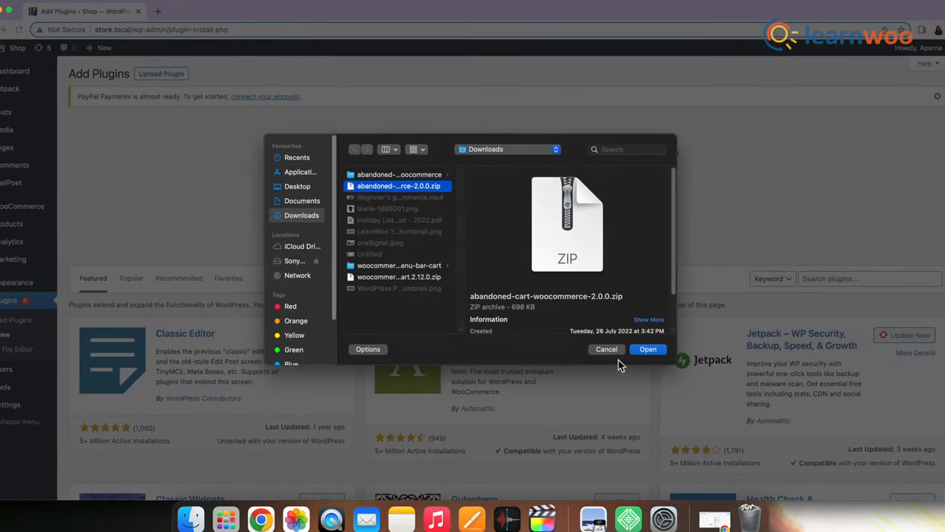
left_click(647, 348)
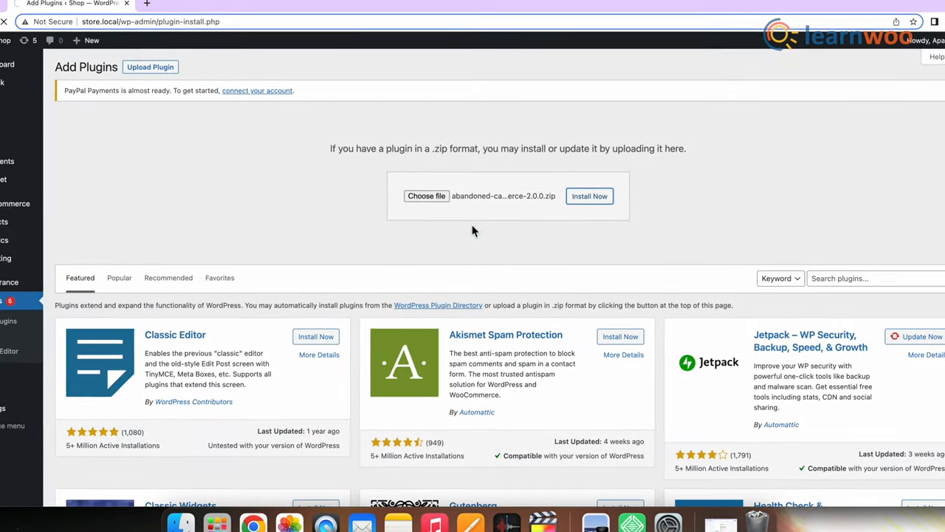
Step: Install the uploaded ELEX Abandoned Cart Recovery plugin and activate it
left_click(589, 195)
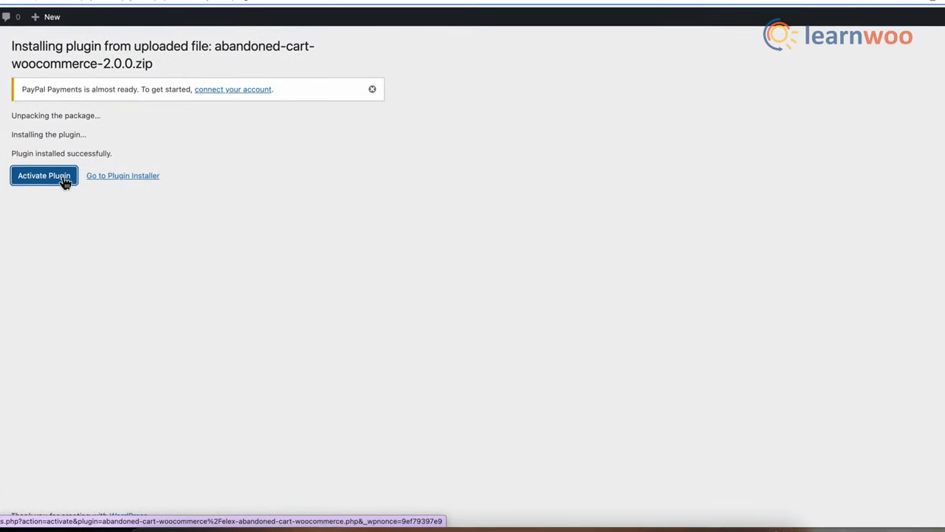
left_click(44, 175)
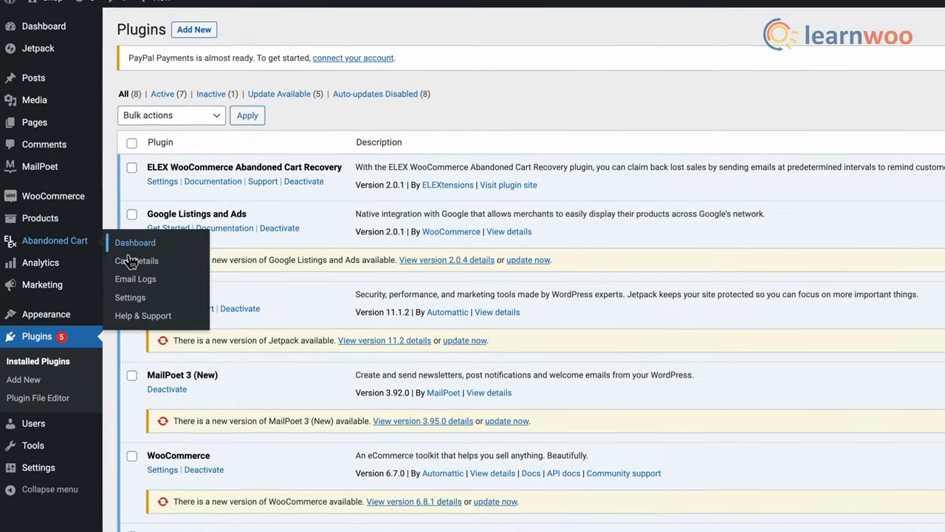
Step: Enter "GDPR Message" in the GDPR Message Configuration of the plugin's general settings
left_click(130, 297)
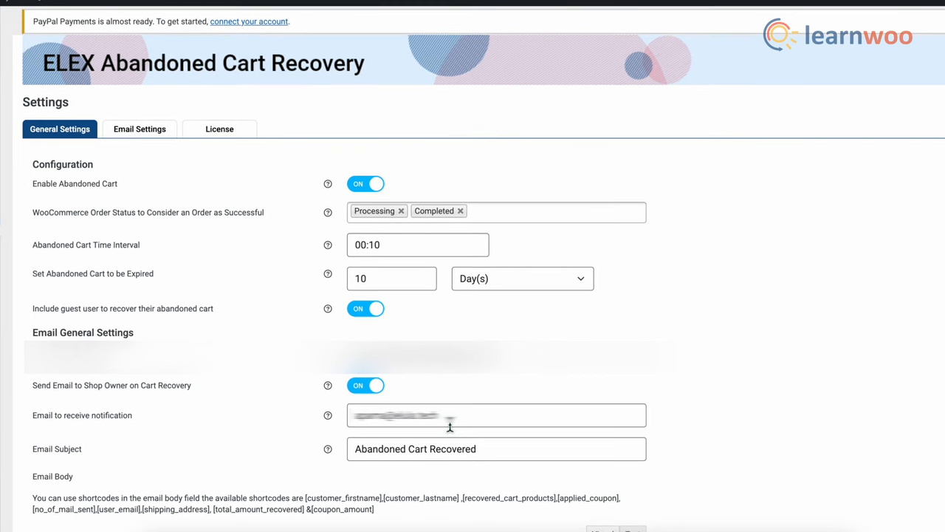
scroll("down", 3)
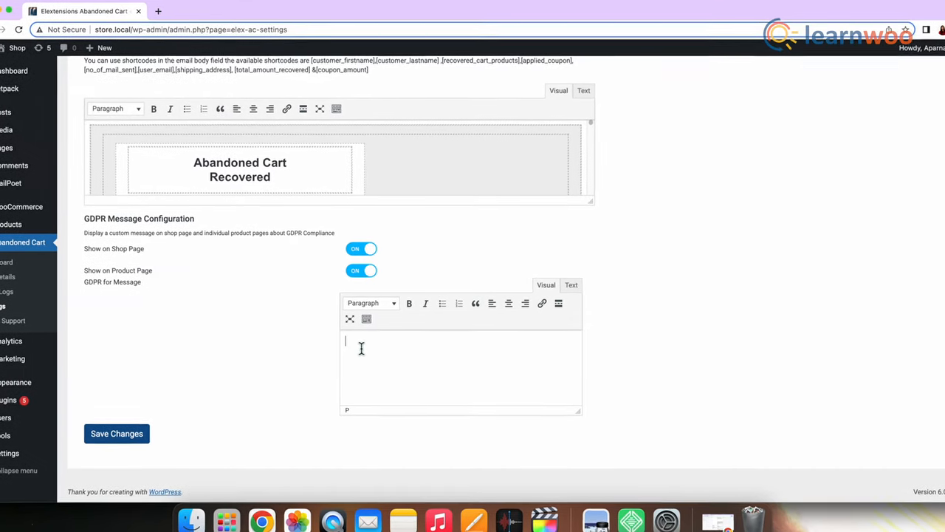
type("GDPR Message")
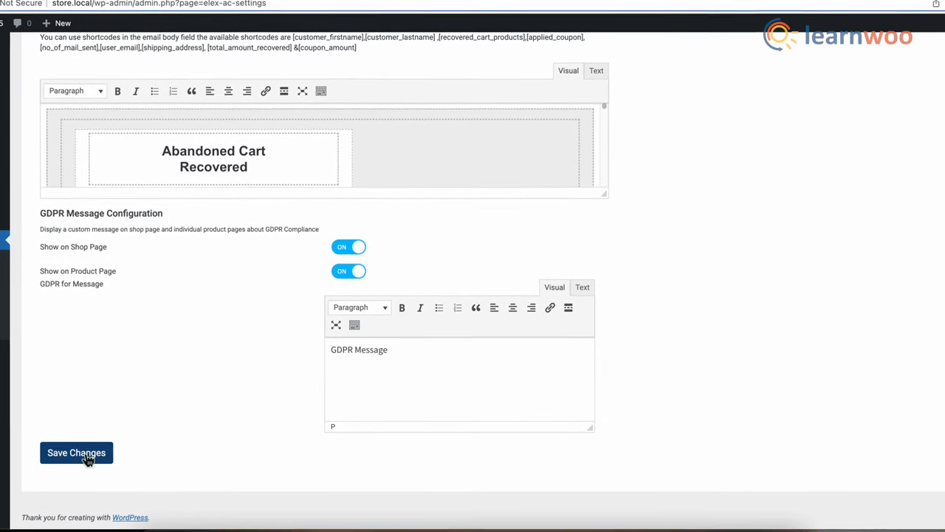
scroll("up", 3)
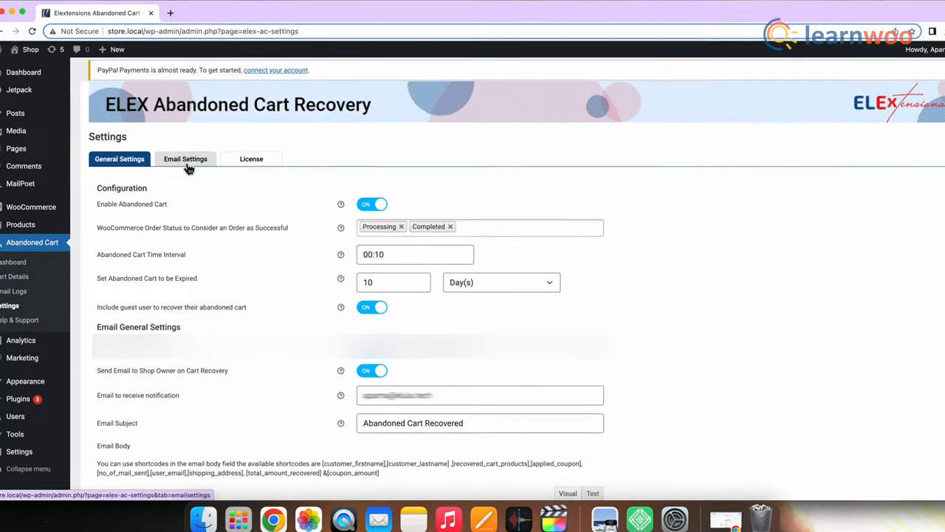
Step: Show the Email Templates list with First Notification, Reminder, Notifying and Default
left_click(186, 159)
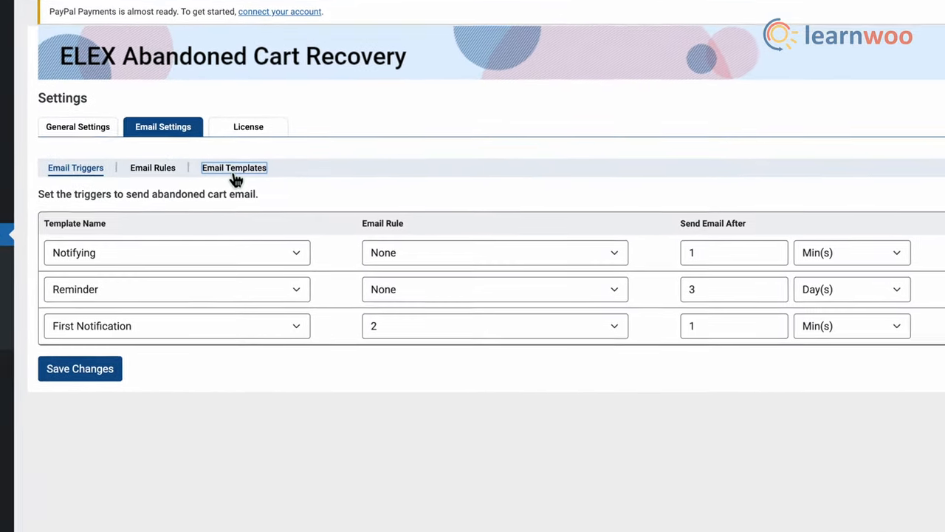
left_click(233, 169)
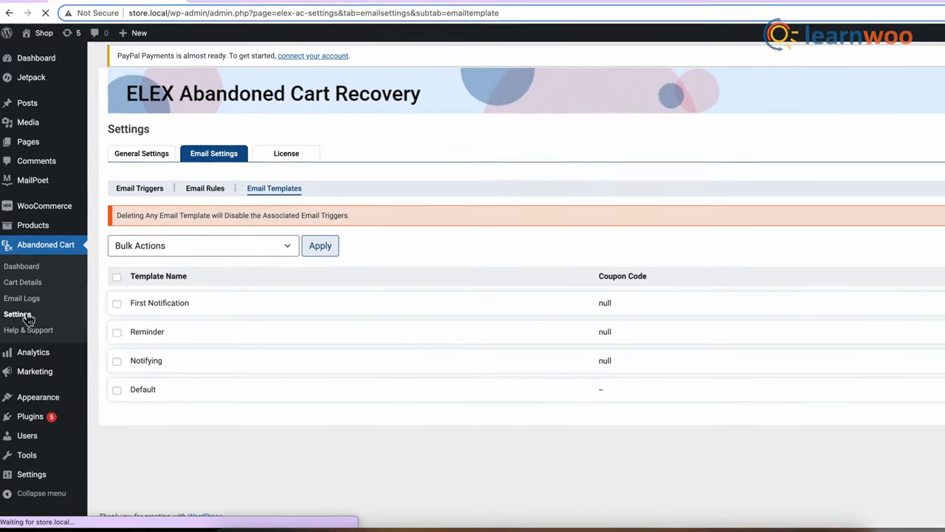
left_click(142, 152)
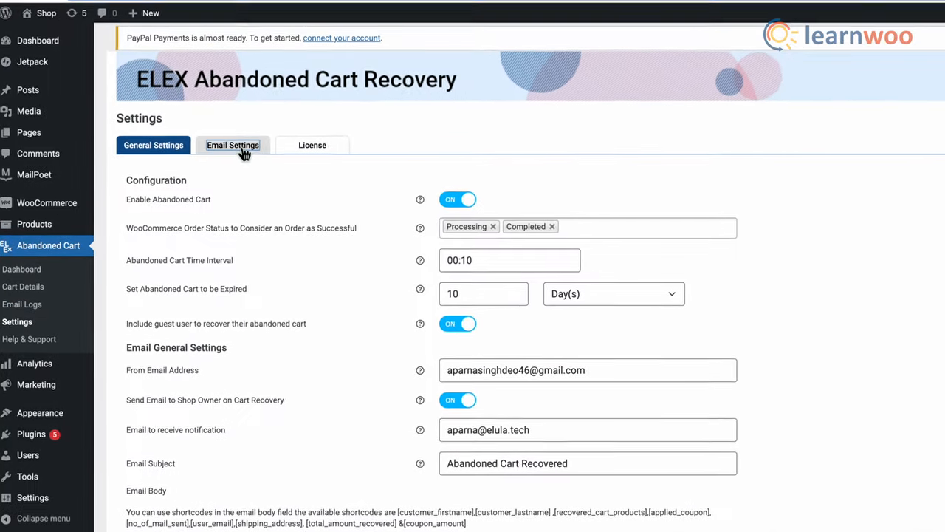
left_click(233, 145)
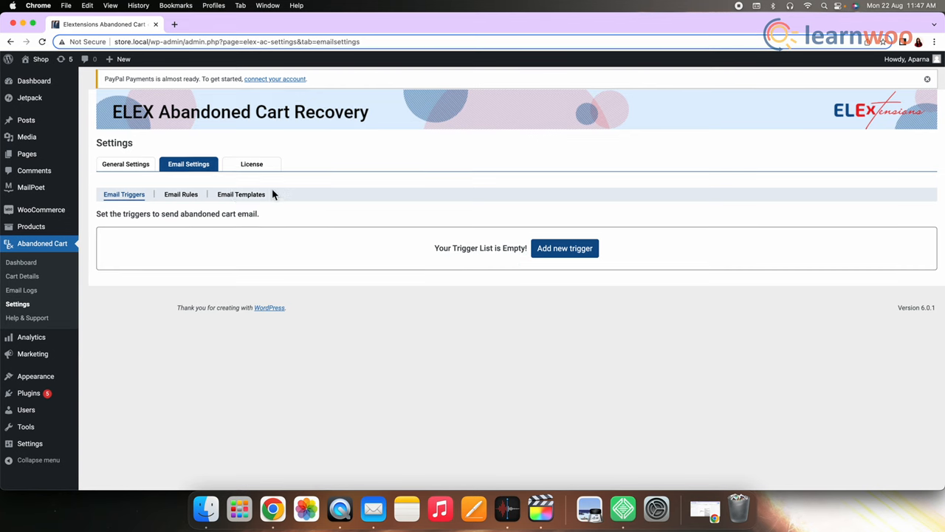
left_click(240, 193)
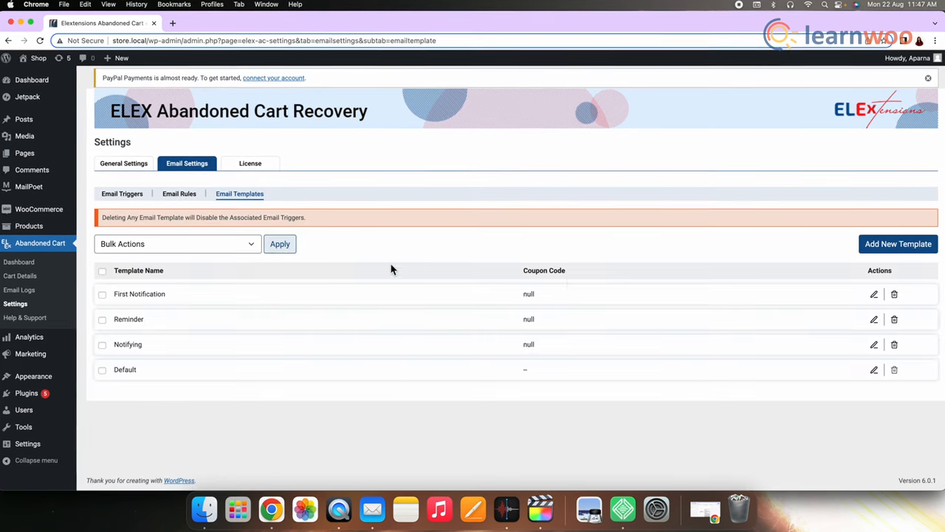
Step: Start a new template named "First Notification of items still in cart"
left_click(898, 243)
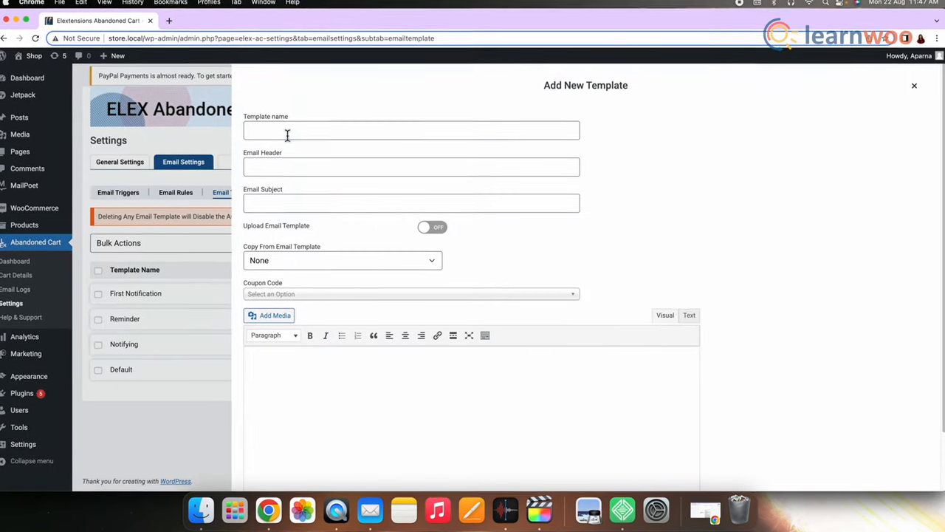
left_click(410, 127)
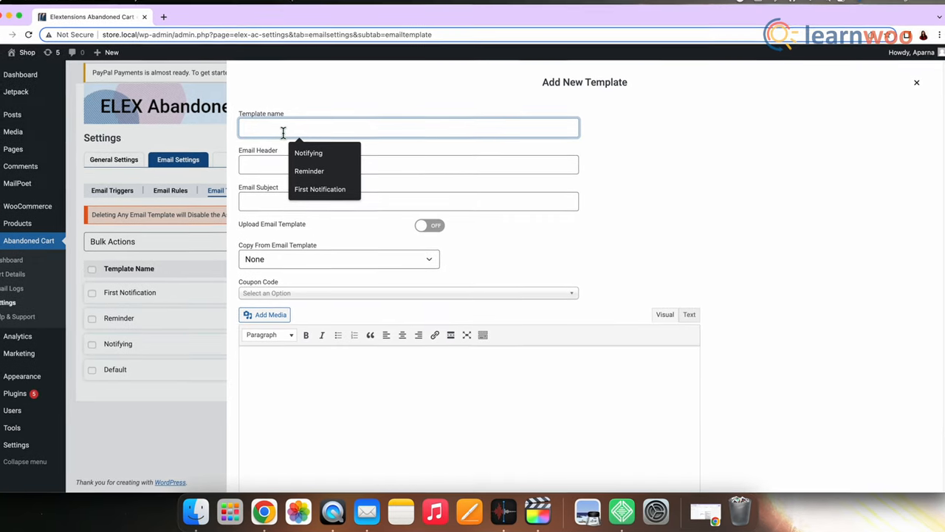
type("First Notification of items still in cart")
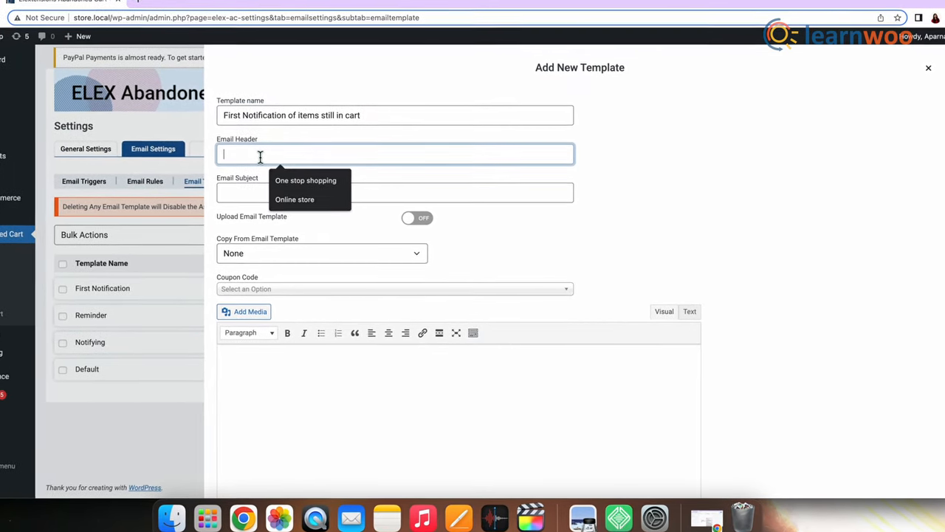
Step: Set header Online store and subject "You have left something unattended"
left_click(293, 198)
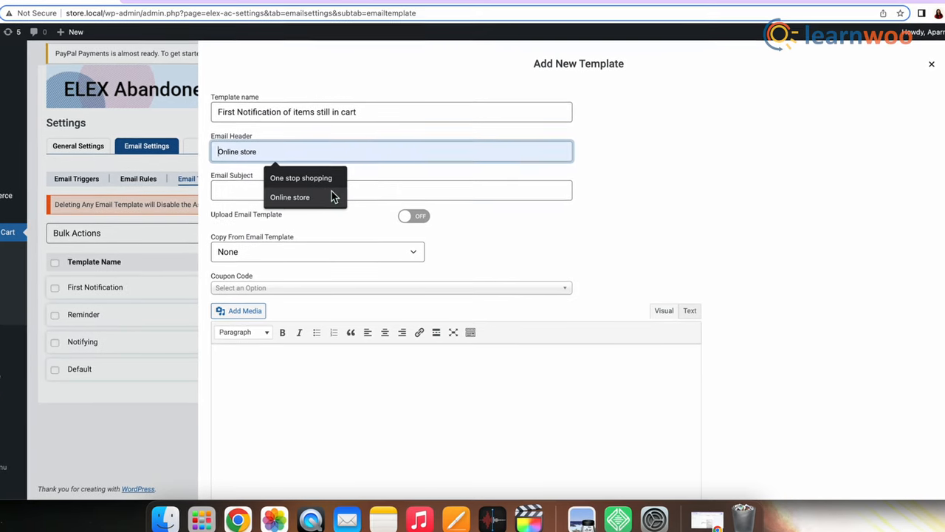
left_click(290, 196)
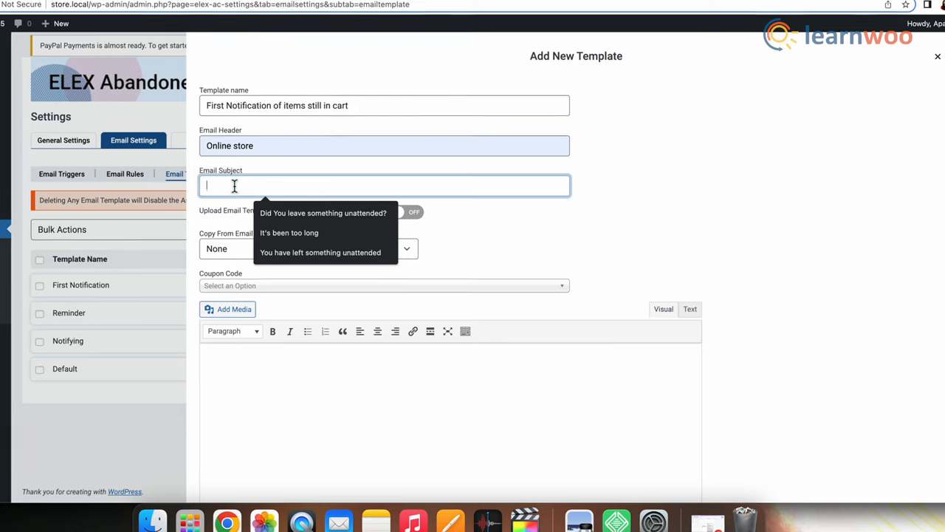
left_click(320, 251)
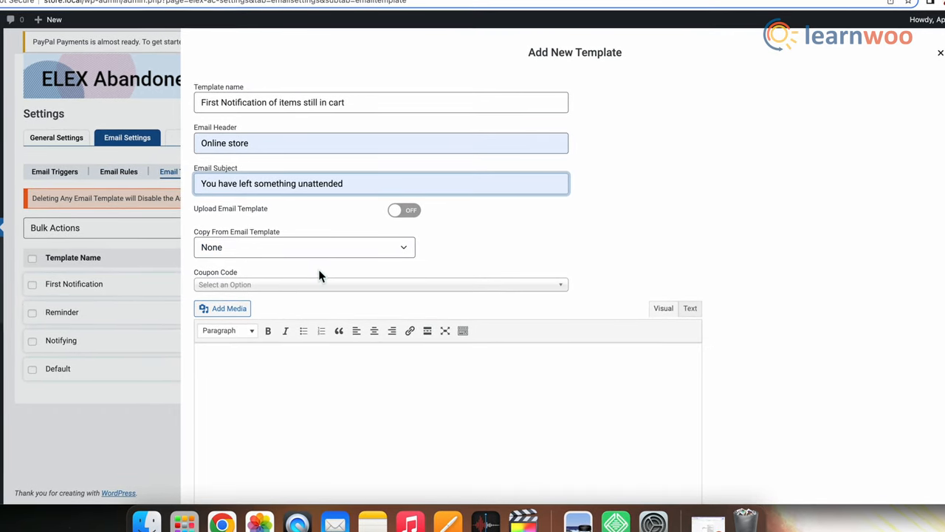
Step: Choose Generate Dynamic Coupon with ELEX prefix, 20 percent discount and 30-day expiry
left_click(381, 284)
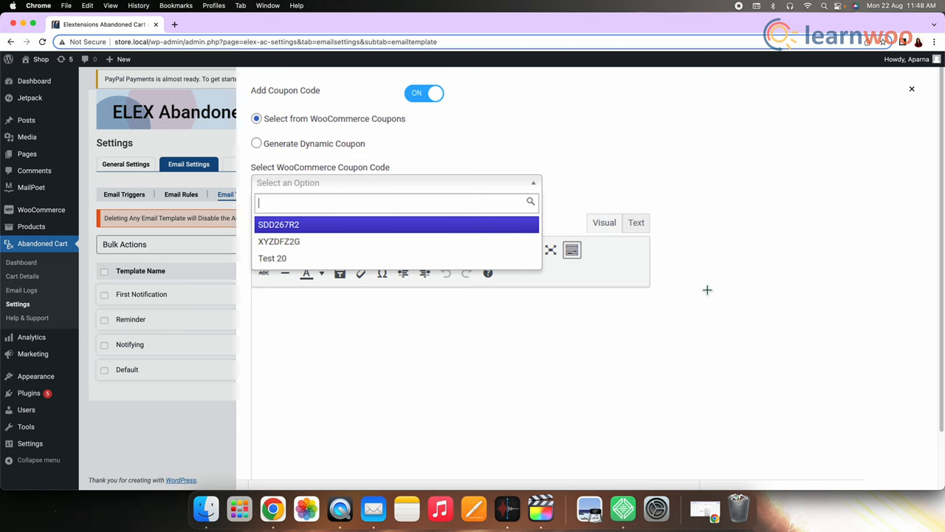
mouse_move(406, 159)
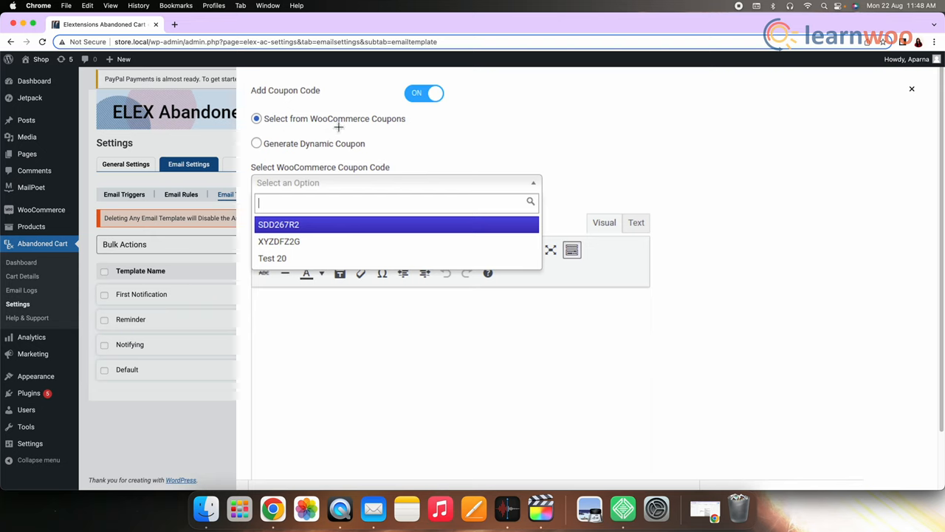
mouse_move(272, 158)
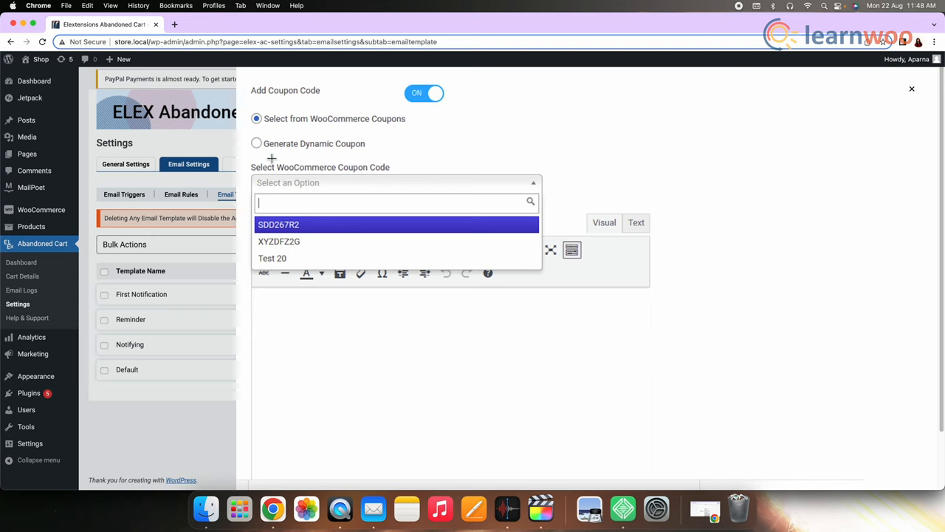
mouse_move(378, 156)
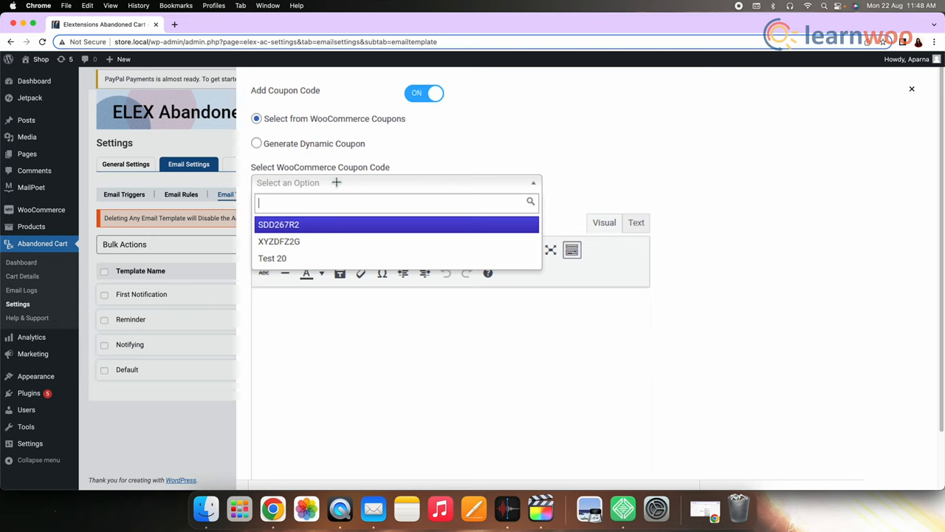
mouse_move(292, 207)
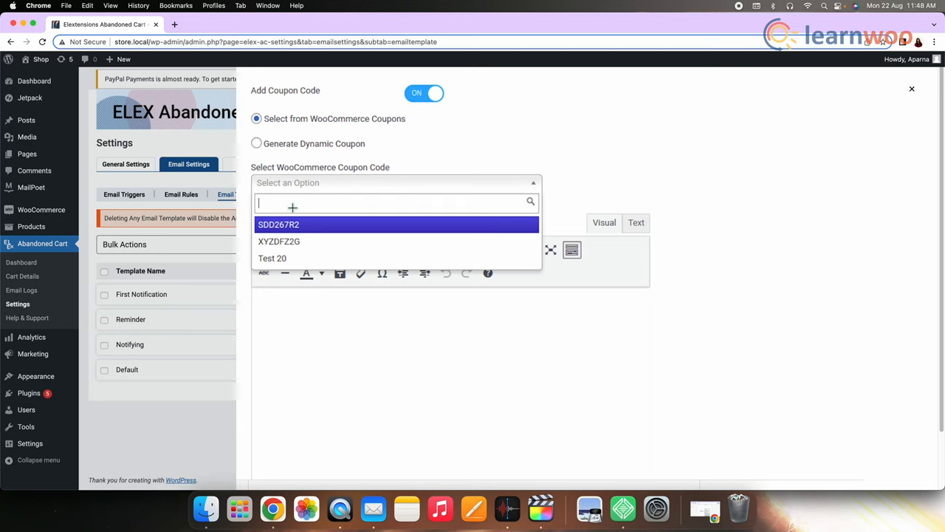
left_click(257, 143)
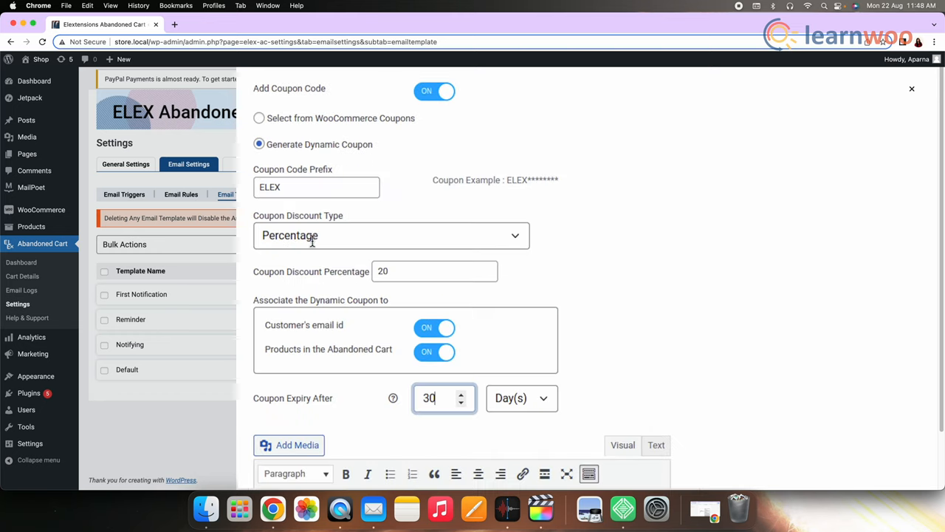
mouse_move(414, 282)
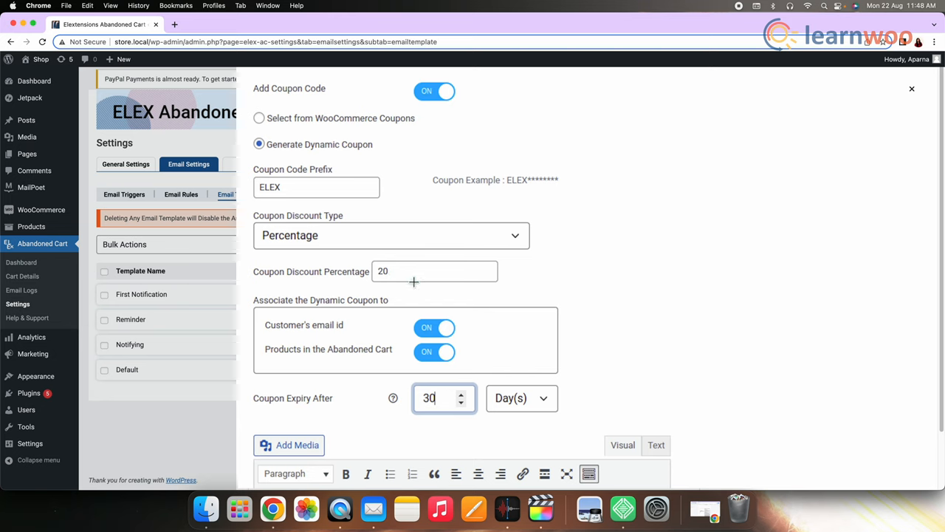
mouse_move(362, 349)
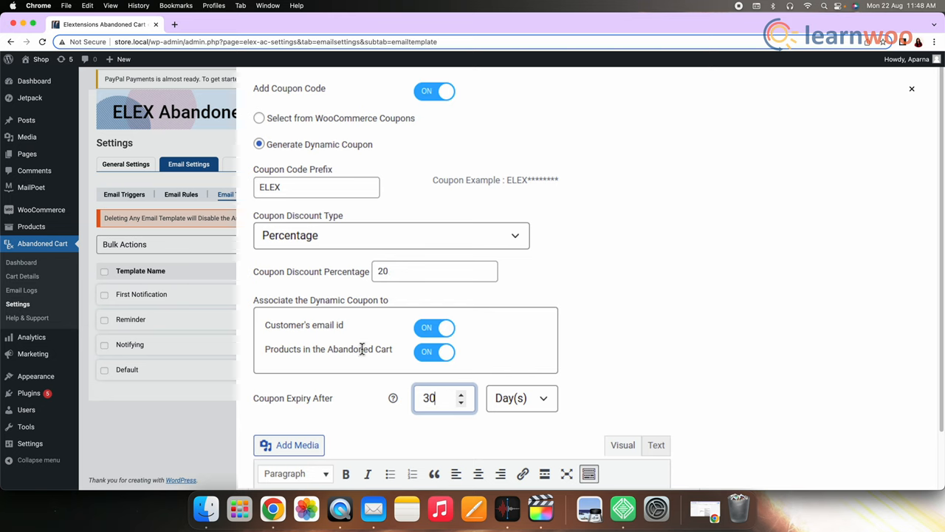
mouse_move(284, 354)
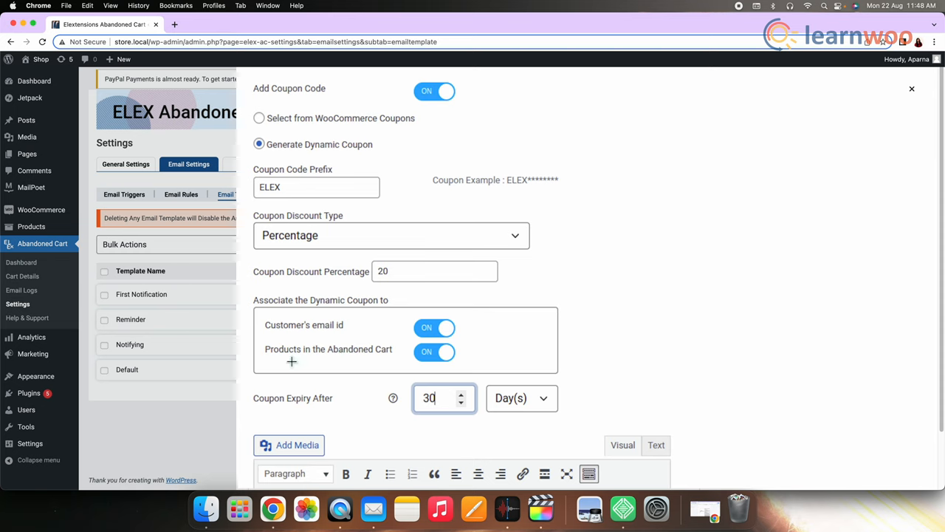
mouse_move(363, 366)
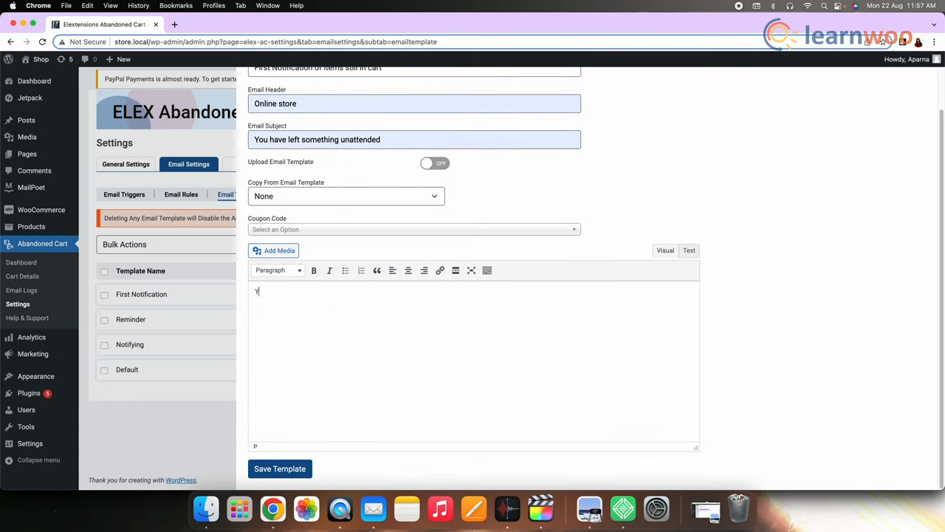
Step: Type body text and review the copy-from and file upload options
type("our")
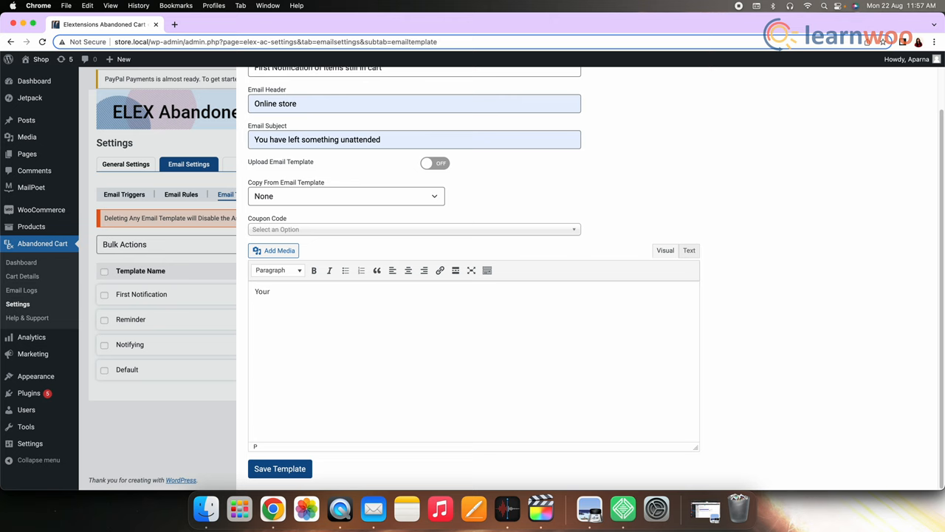
type("Mail")
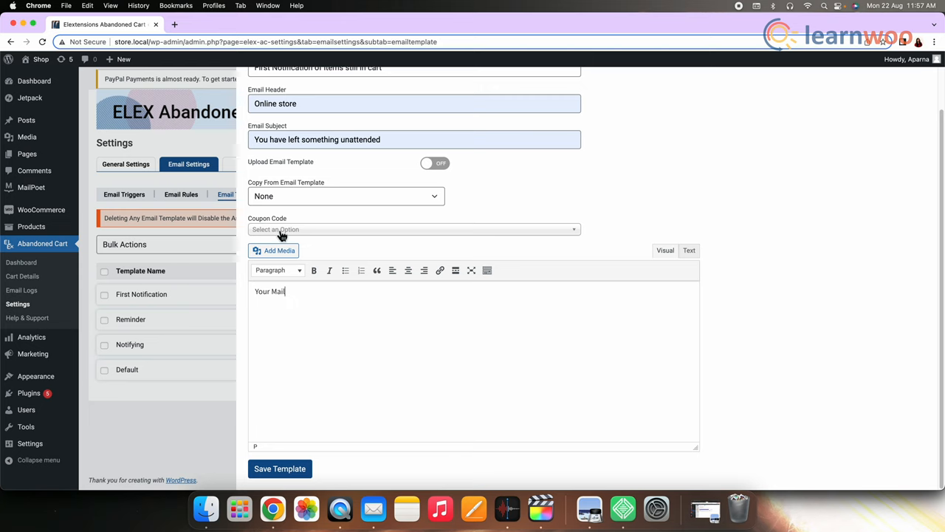
left_click(345, 195)
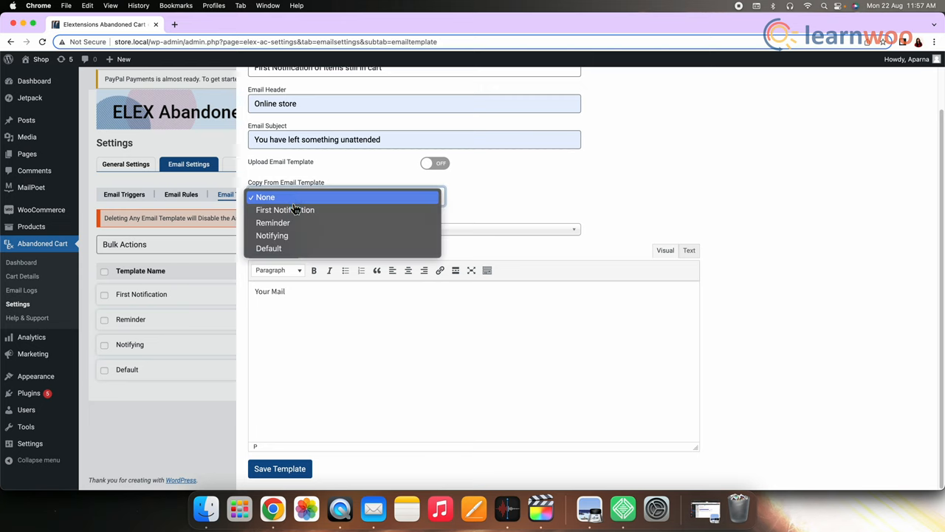
mouse_move(288, 248)
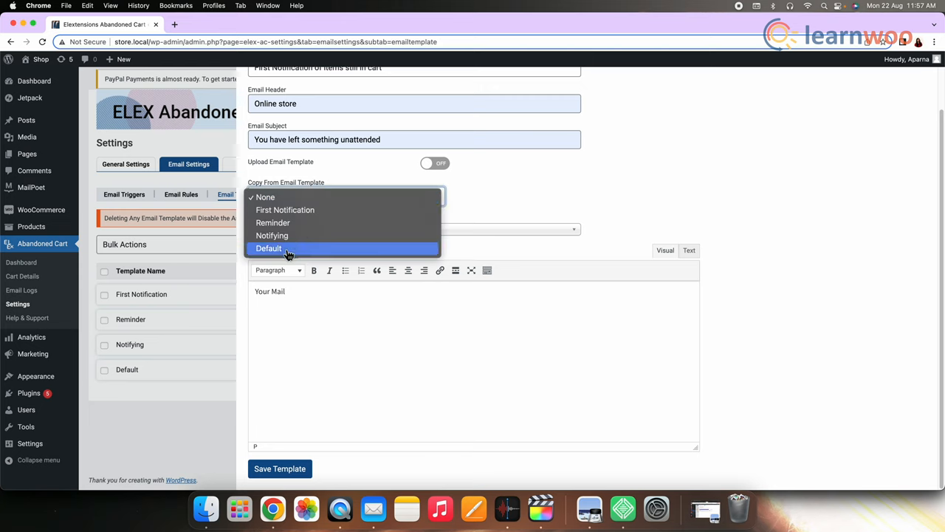
mouse_move(272, 235)
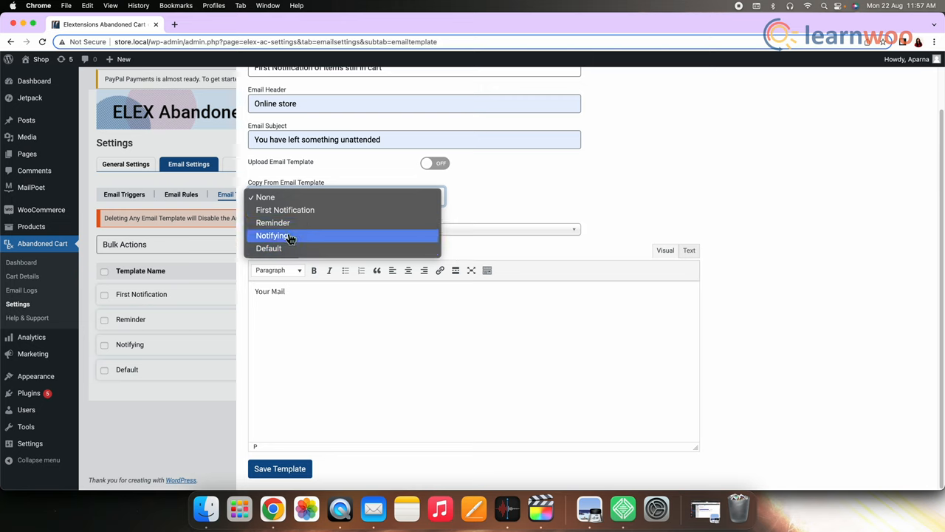
mouse_move(319, 196)
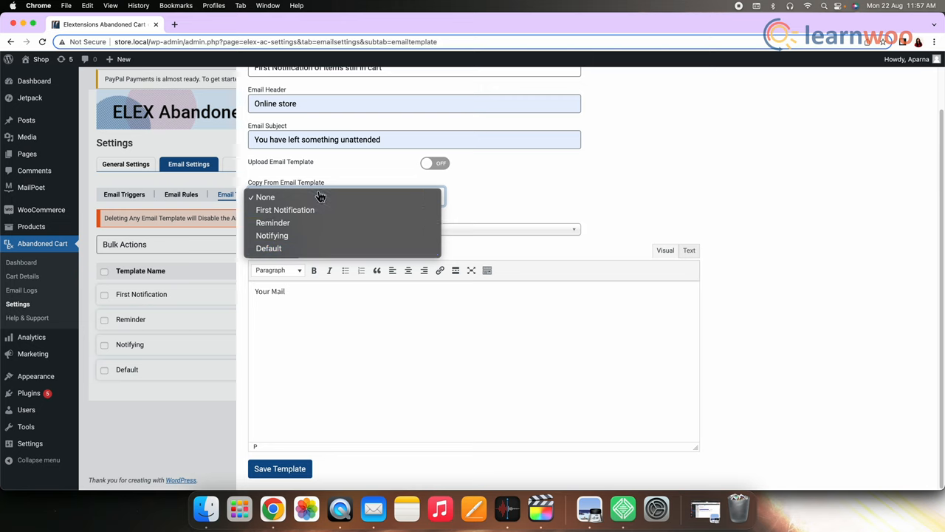
left_click(266, 196)
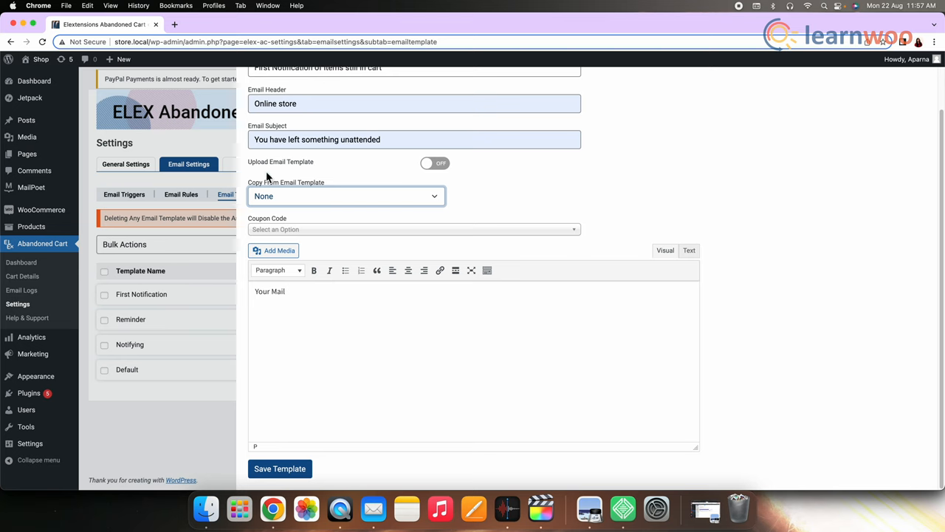
mouse_move(404, 176)
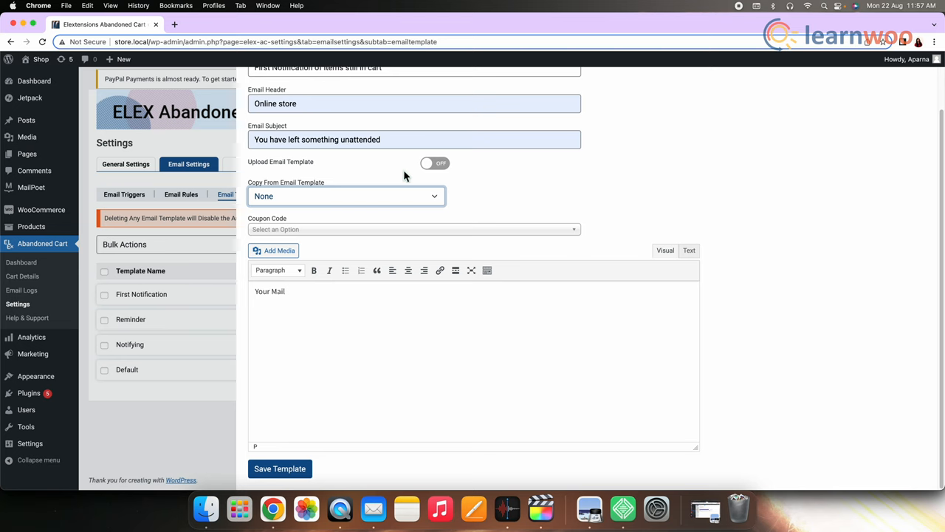
mouse_move(435, 174)
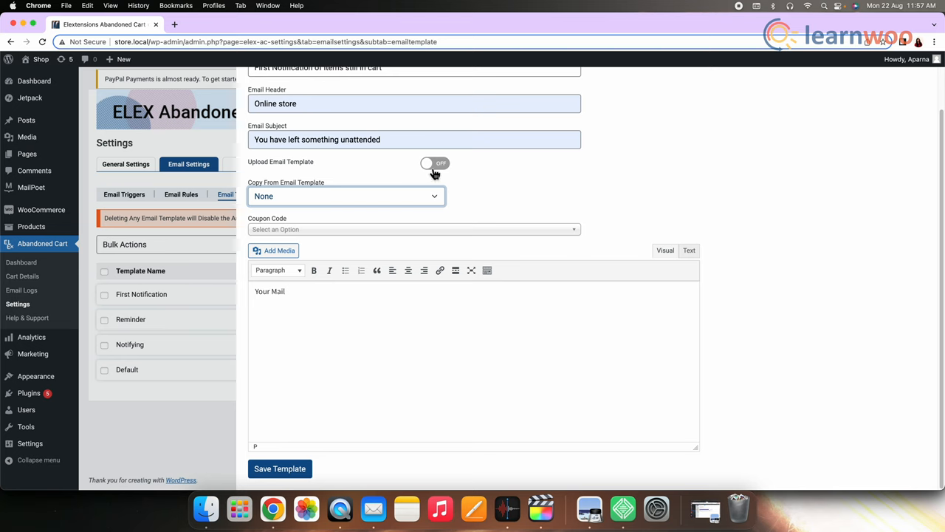
left_click(434, 163)
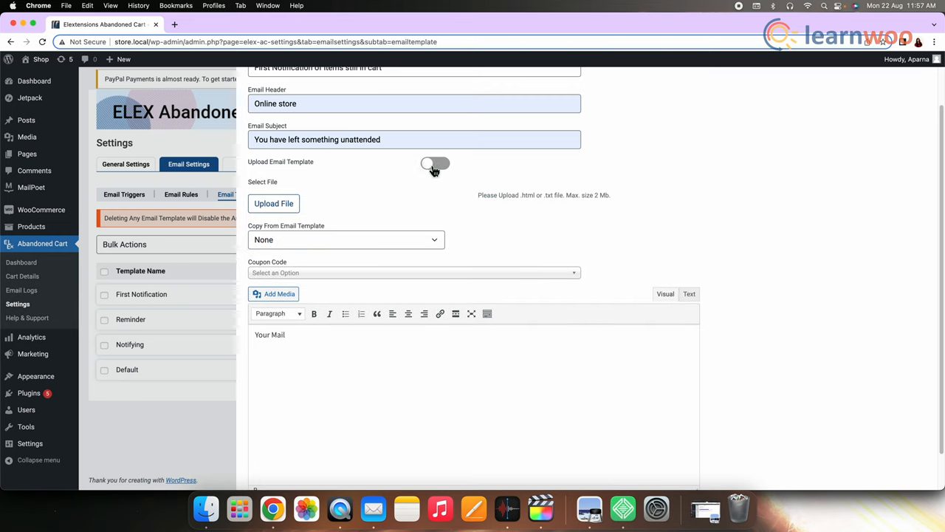
left_click(434, 162)
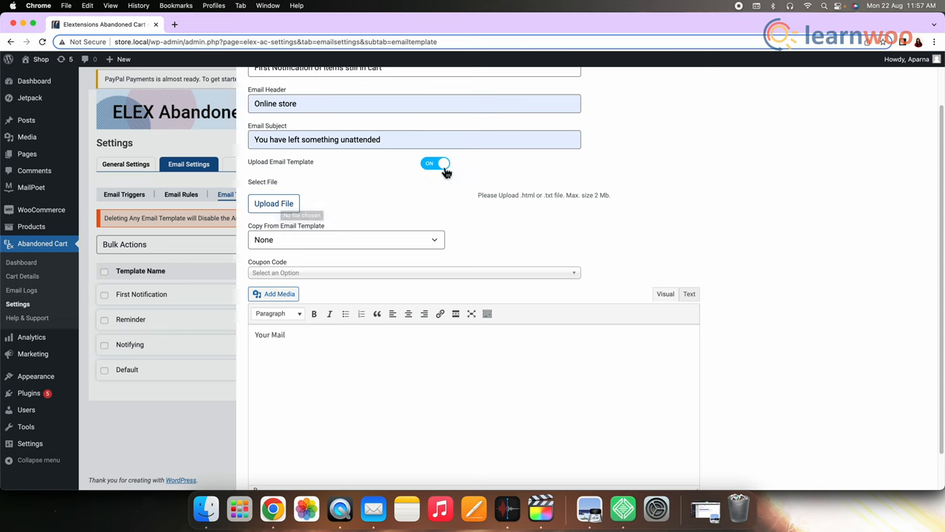
Step: Copy the Default template's content into the email and save the new template
left_click(435, 162)
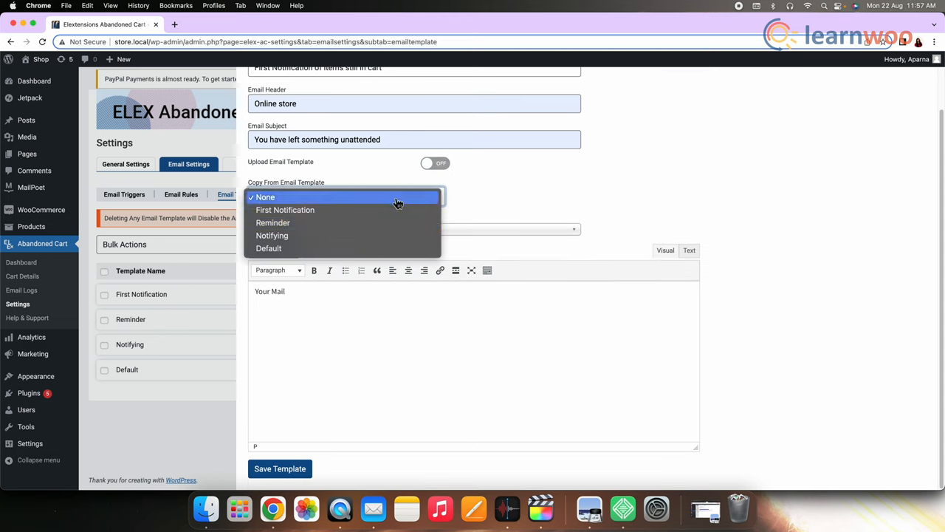
left_click(269, 248)
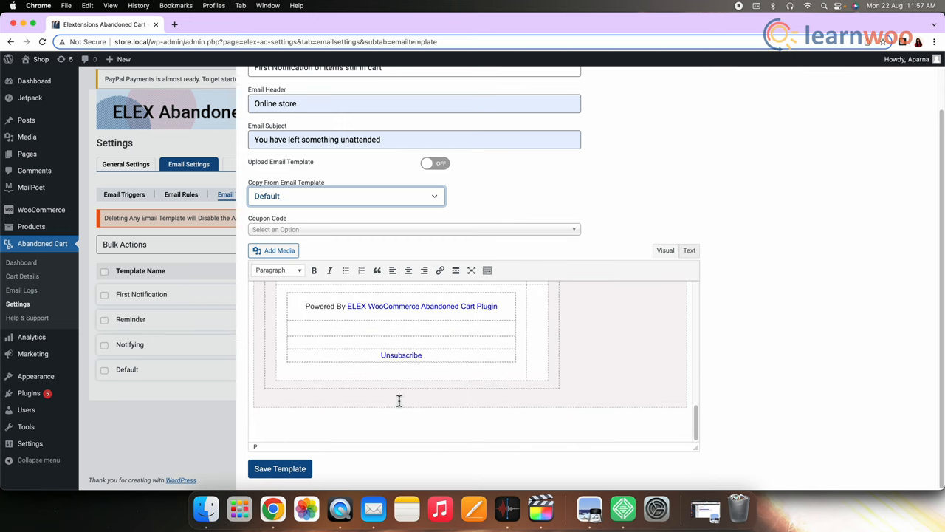
left_click(280, 468)
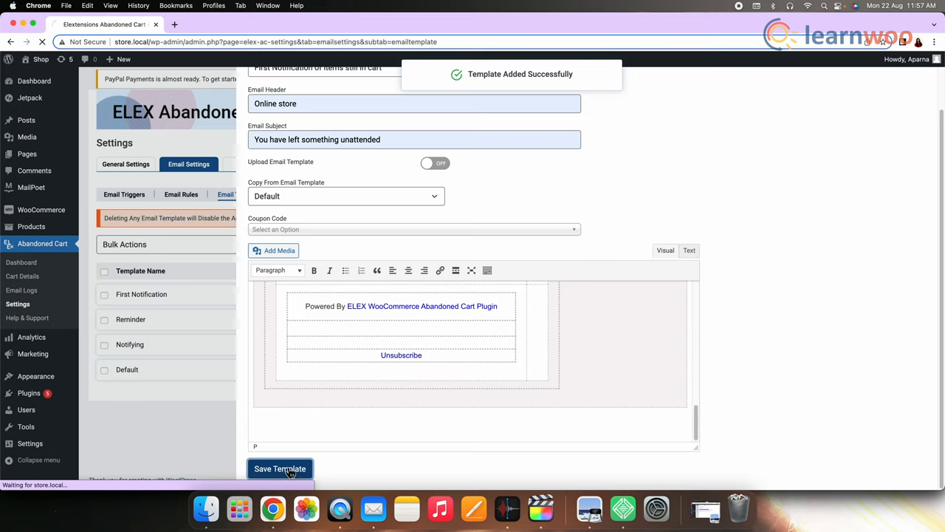
Step: Return to the templates list and switch to the Email Rules page
left_click(280, 468)
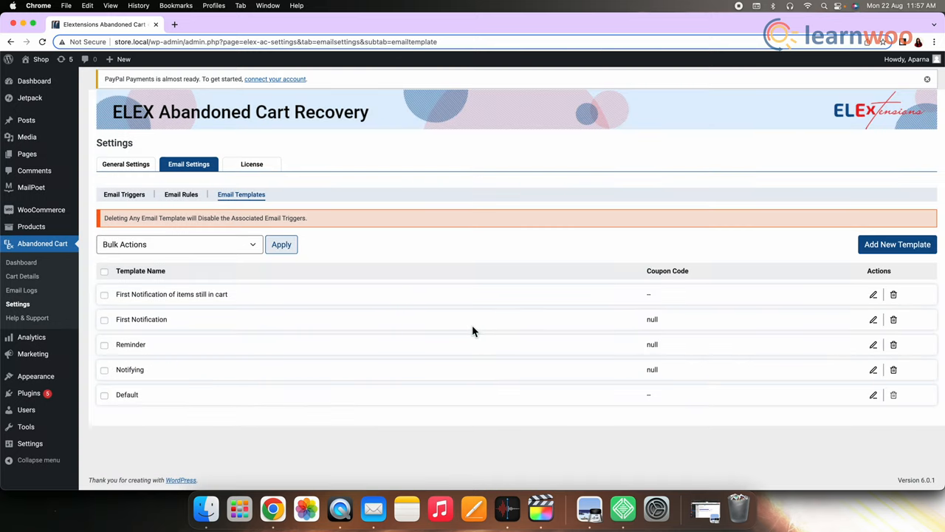
mouse_move(897, 245)
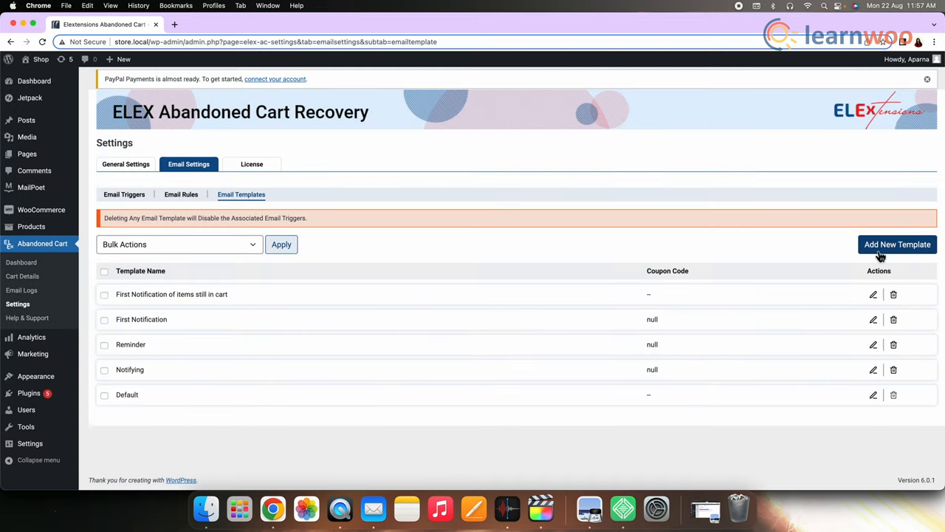
mouse_move(883, 260)
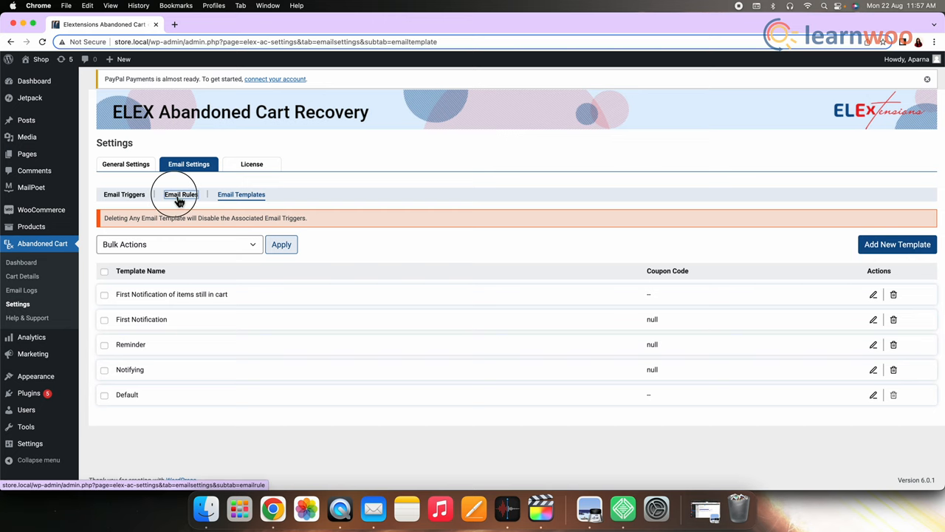
left_click(180, 195)
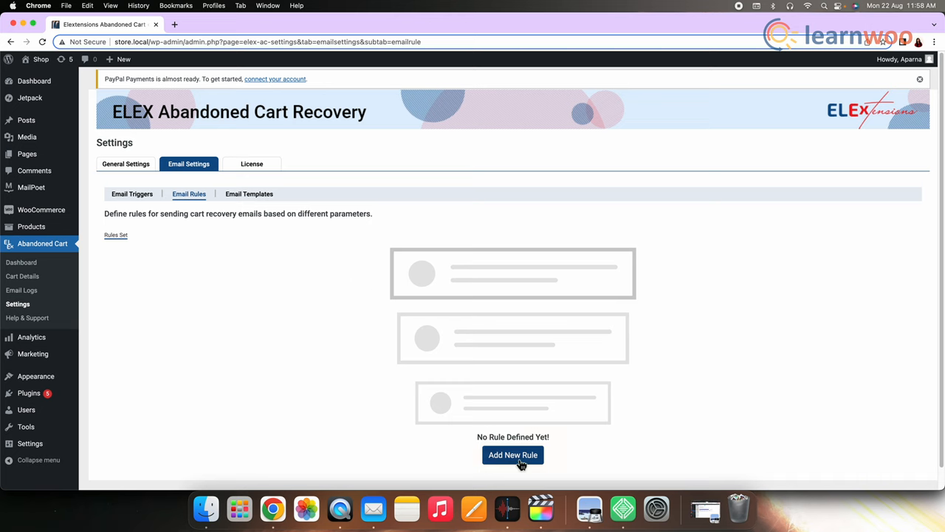
Step: Name the new rule "Rule 1" with rule type And
left_click(513, 455)
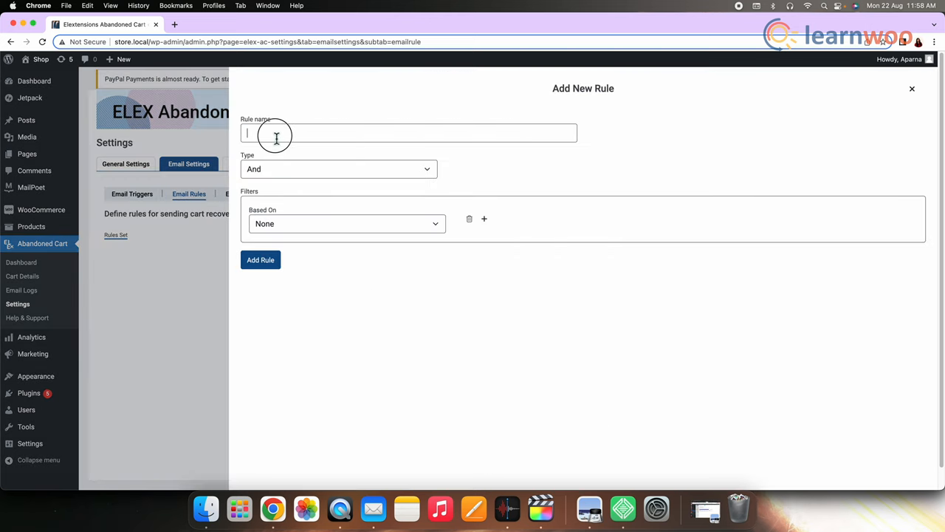
left_click(407, 133)
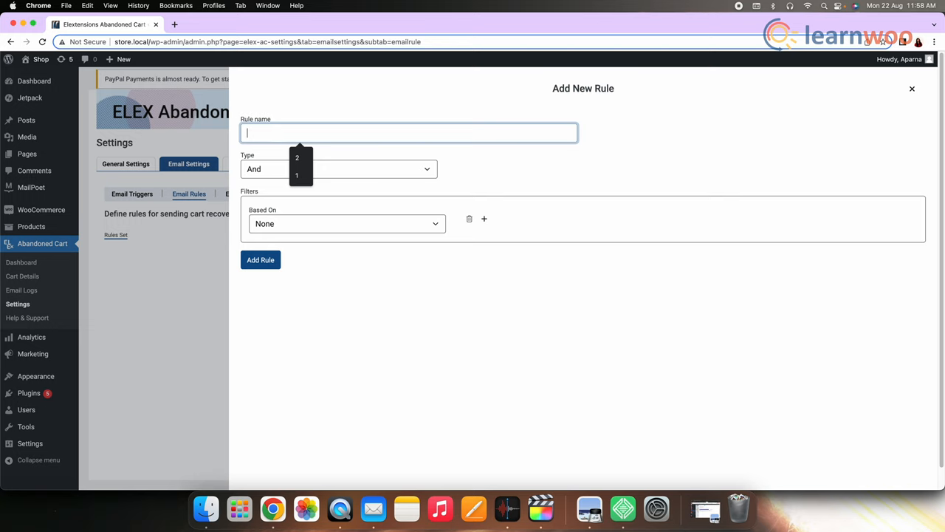
type("Rule 1")
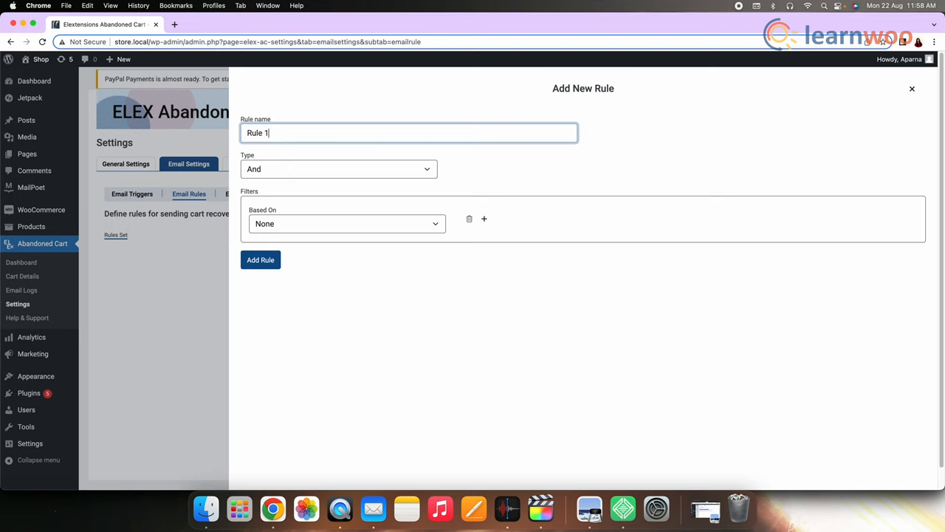
left_click(339, 168)
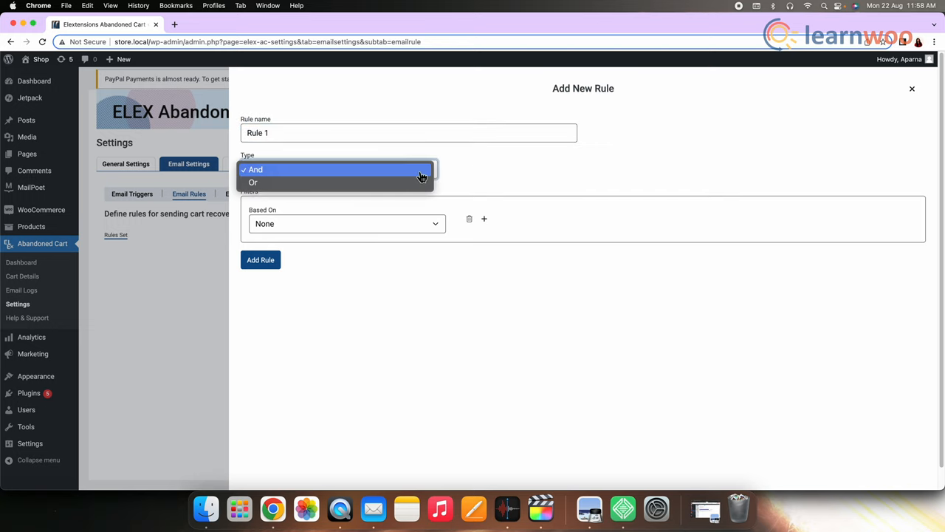
left_click(254, 169)
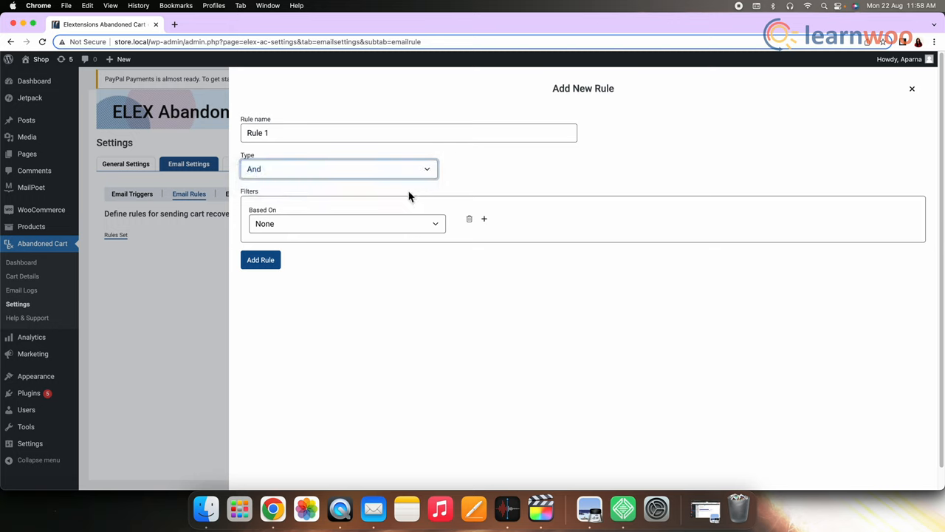
Step: Add a condition: No of Items greater than or equal to 2
left_click(347, 222)
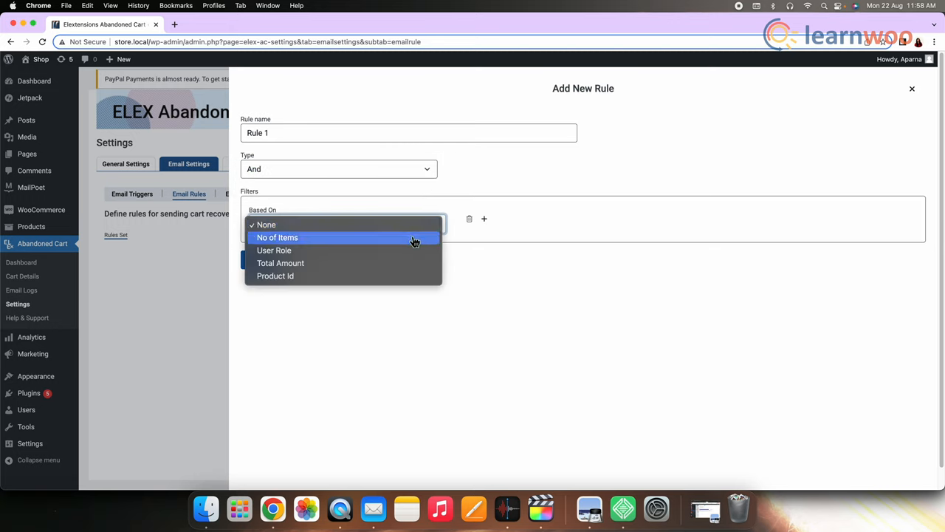
left_click(277, 236)
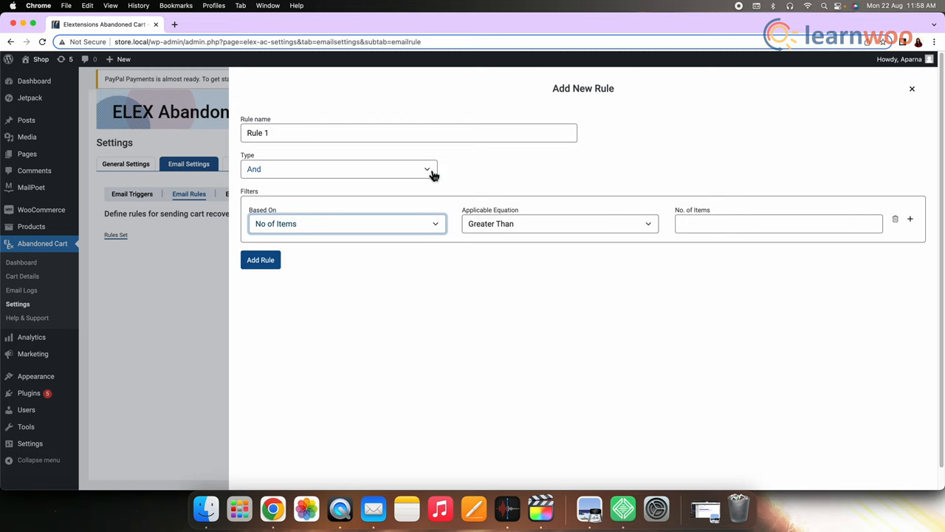
left_click(558, 223)
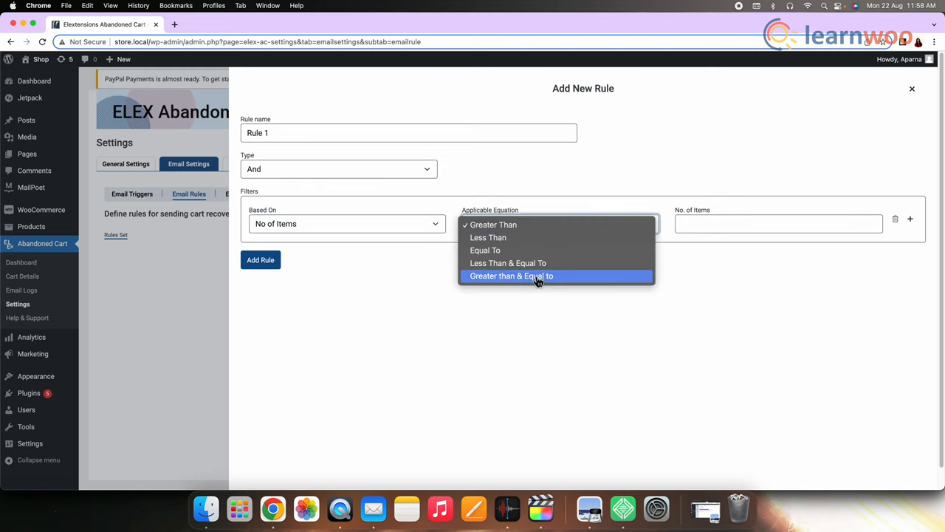
left_click(511, 276)
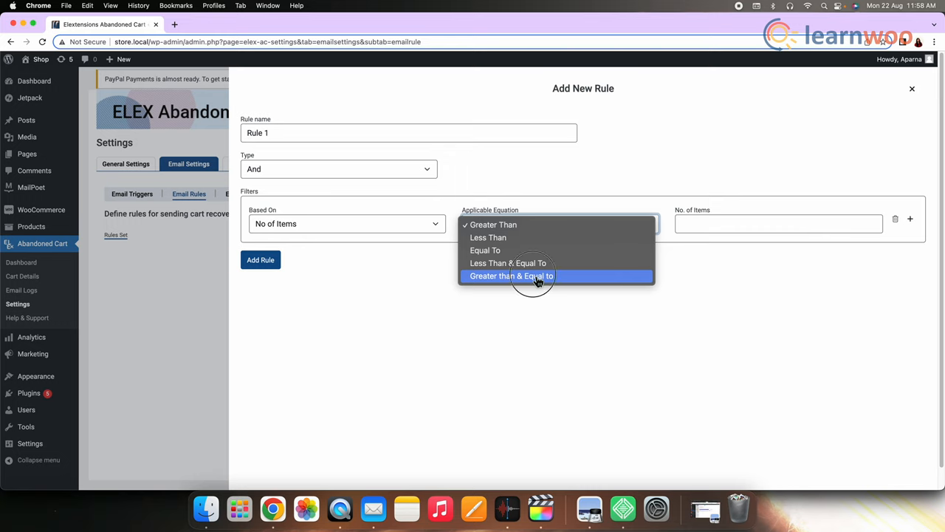
left_click(511, 276)
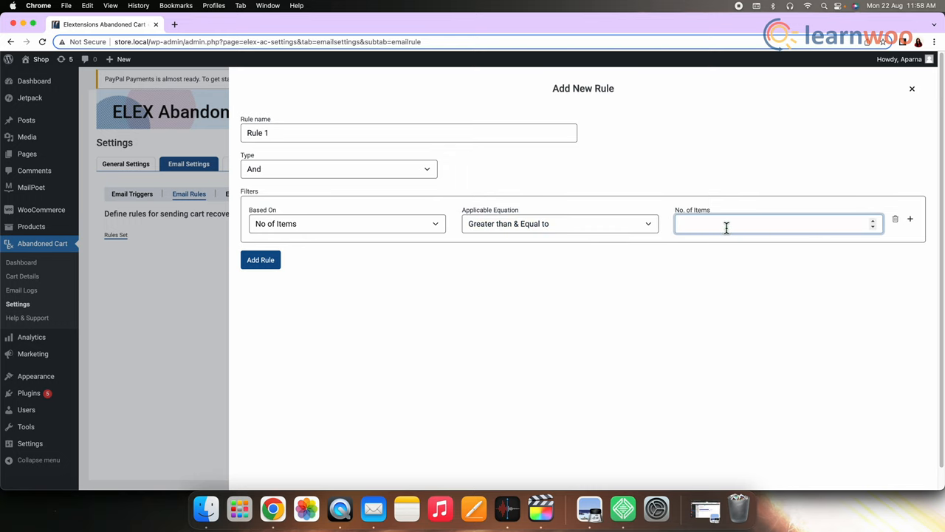
type("2")
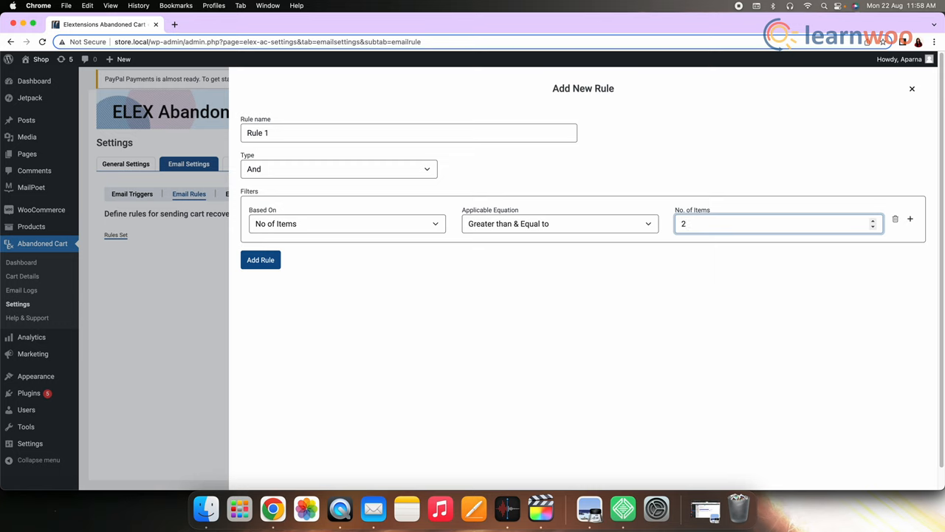
left_click(558, 224)
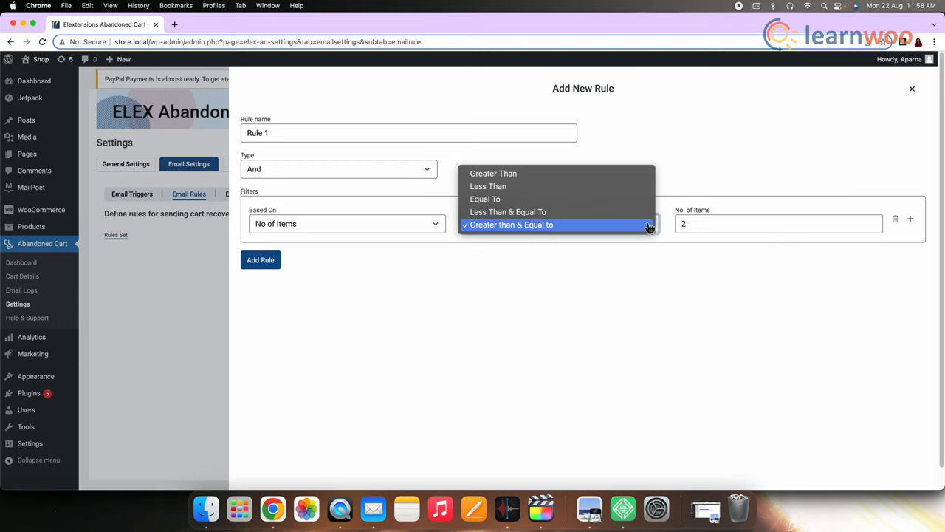
left_click(511, 225)
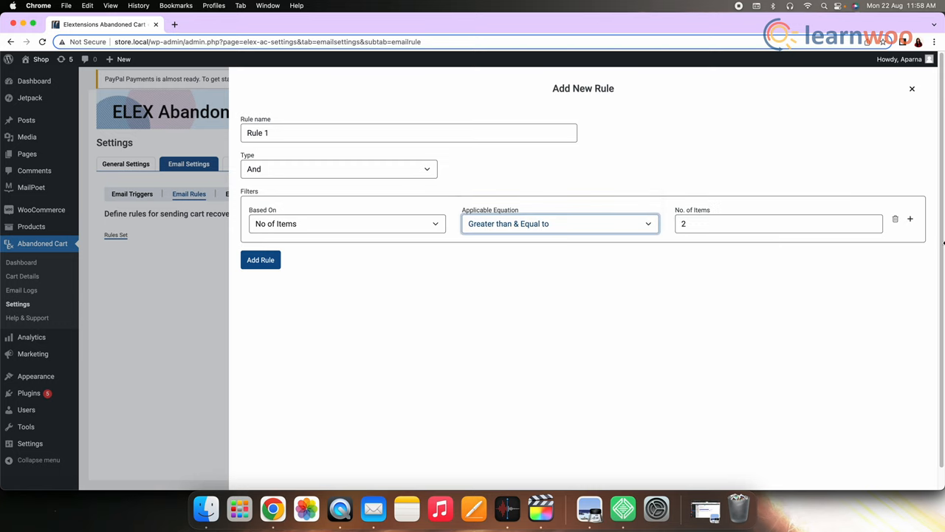
Step: Add a User Role Include condition covering customer, guest, subscriber, contributor, author, editor
left_click(909, 219)
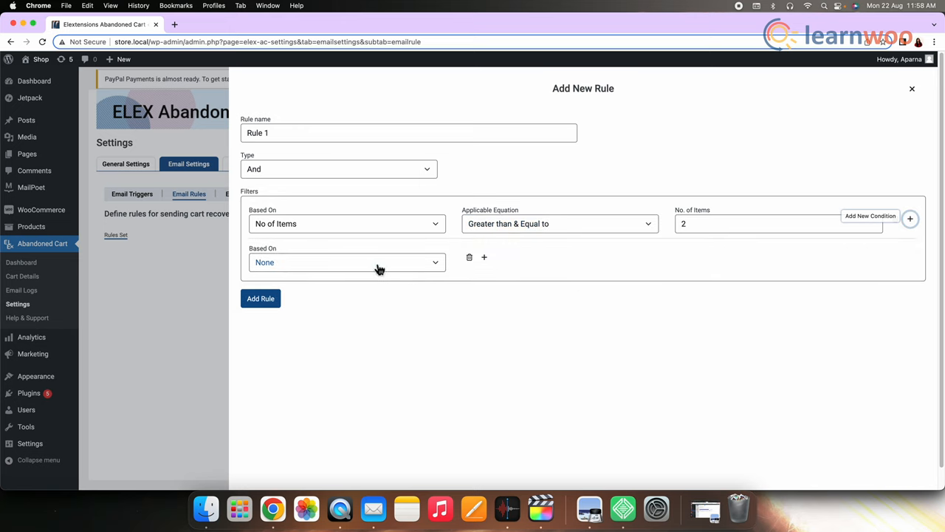
left_click(345, 263)
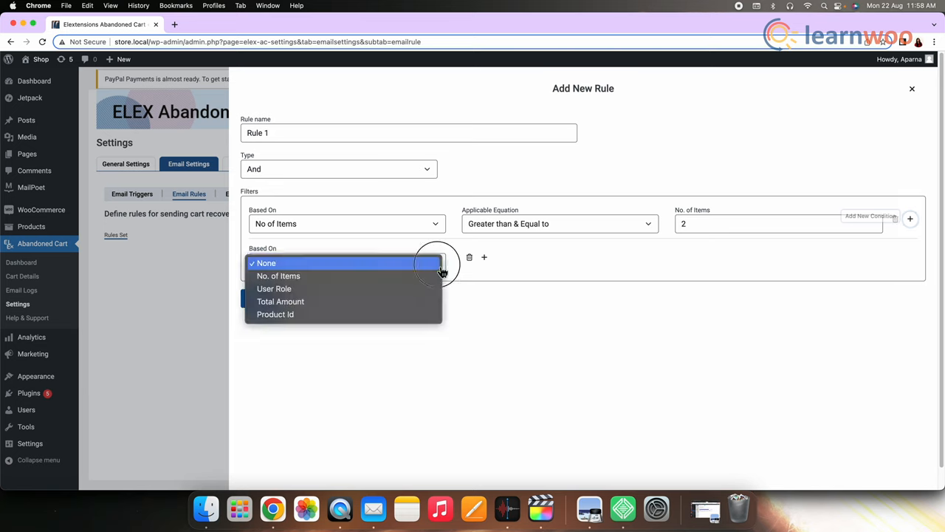
left_click(274, 288)
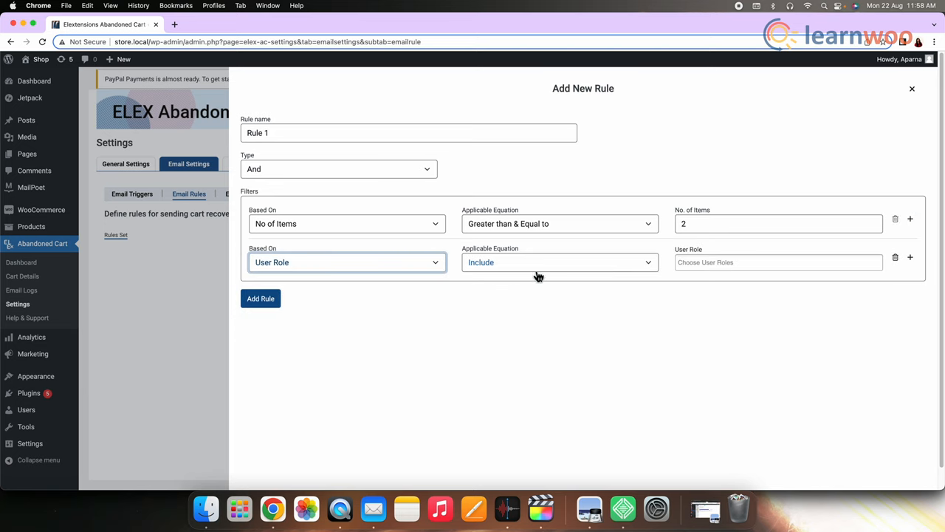
mouse_move(653, 269)
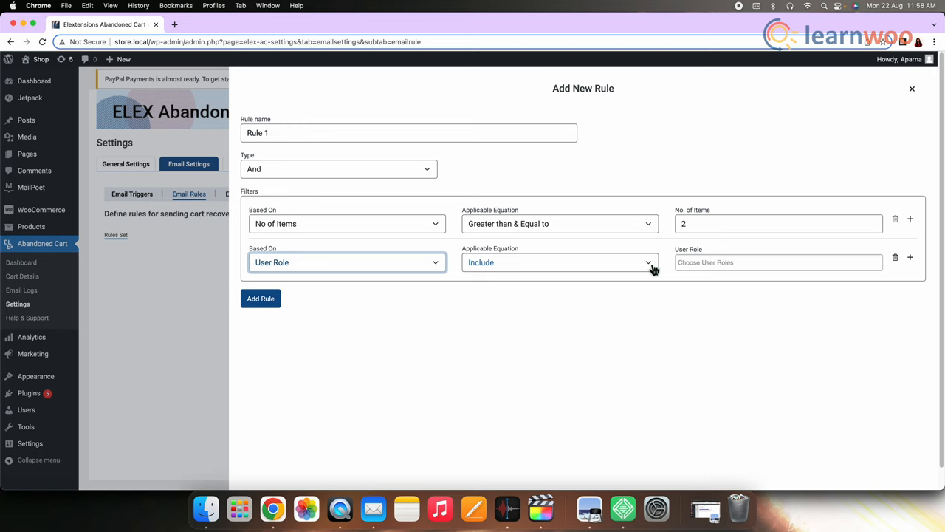
left_click(558, 262)
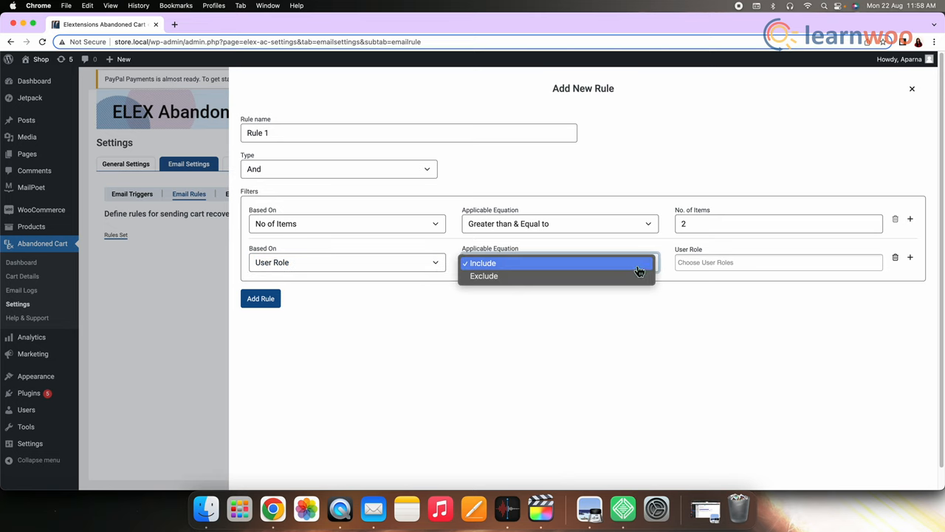
left_click(481, 263)
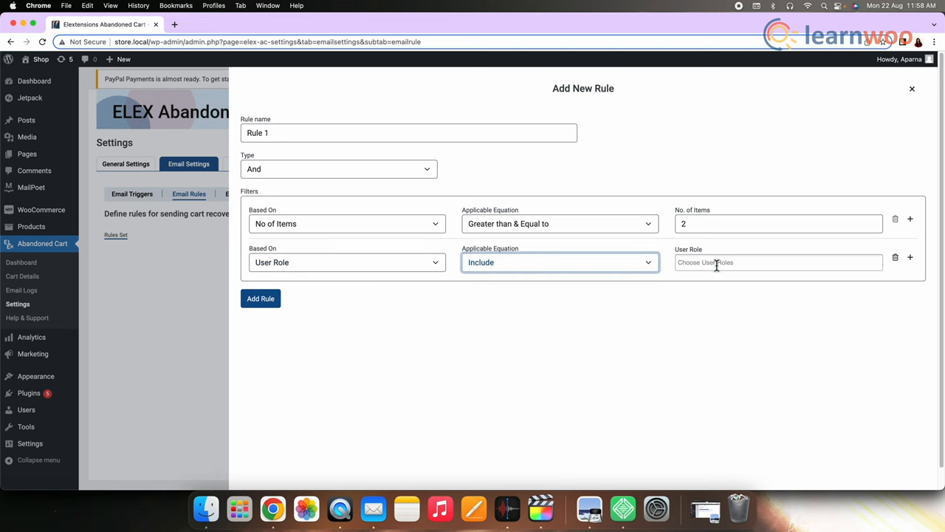
left_click(777, 263)
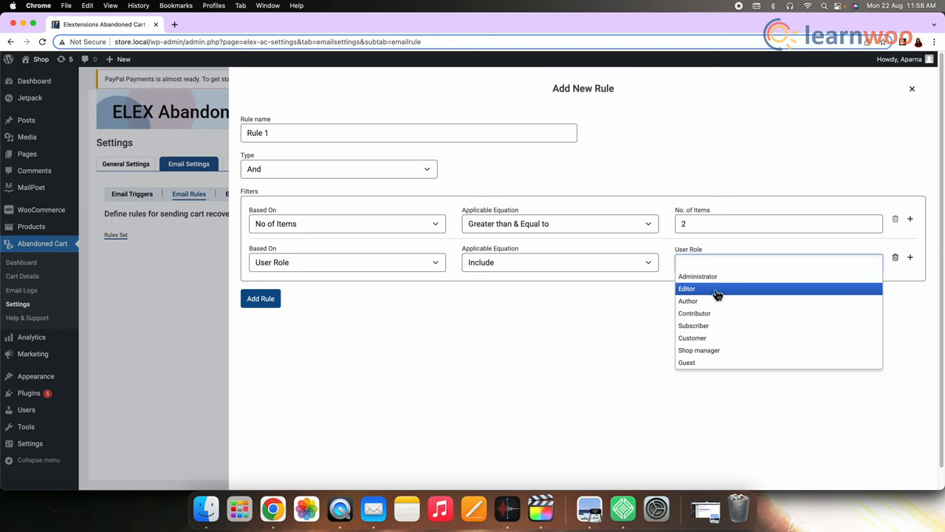
mouse_move(711, 327)
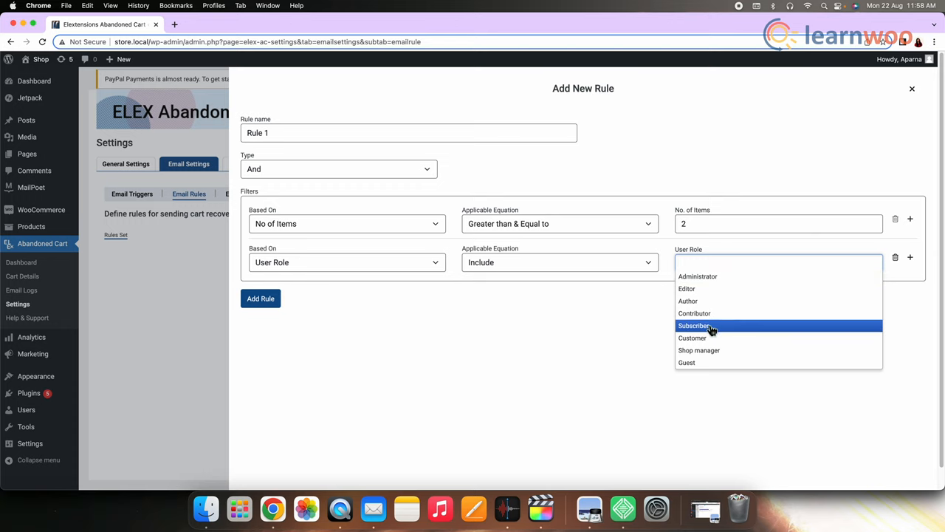
left_click(691, 337)
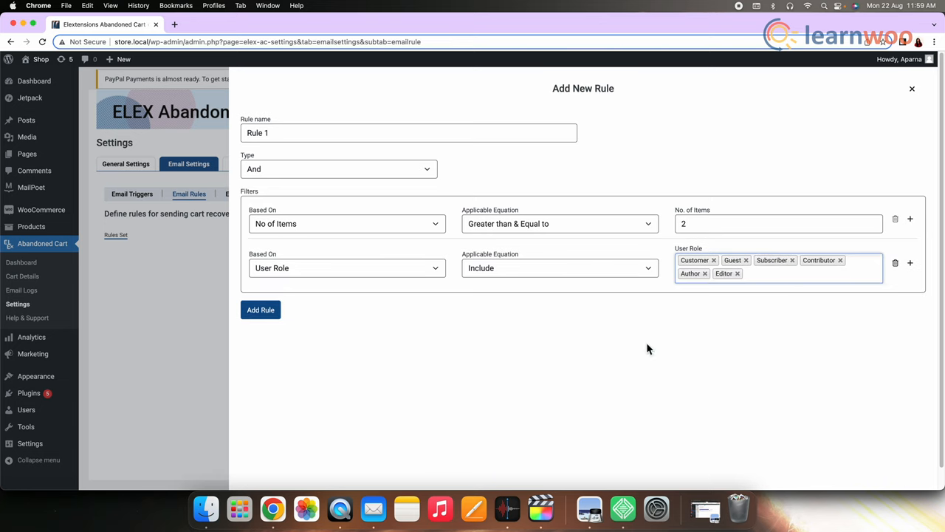
Step: Add Rule 1 so it shows enabled in the rules list
left_click(260, 310)
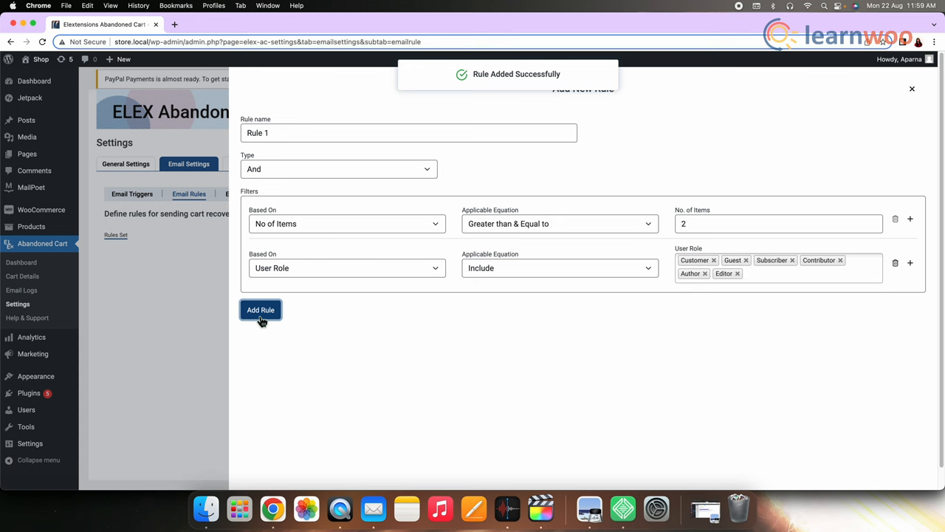
left_click(260, 310)
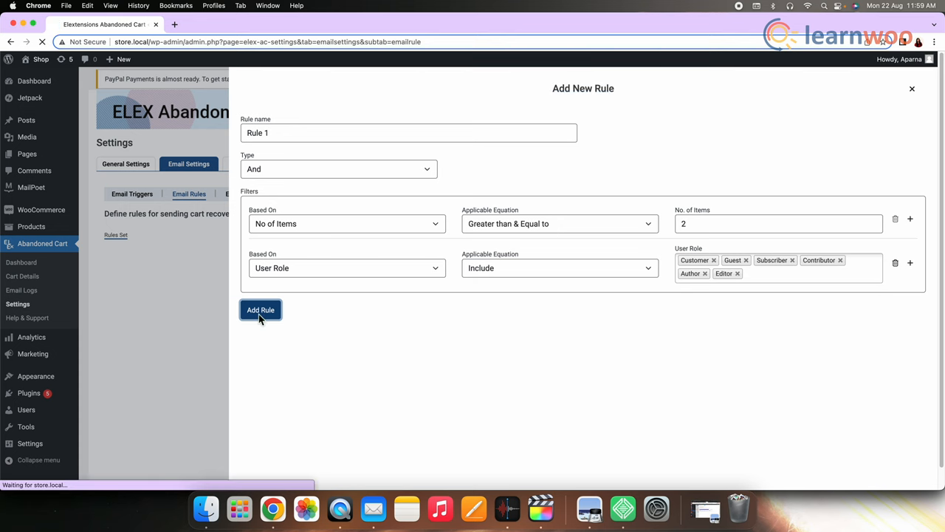
left_click(260, 310)
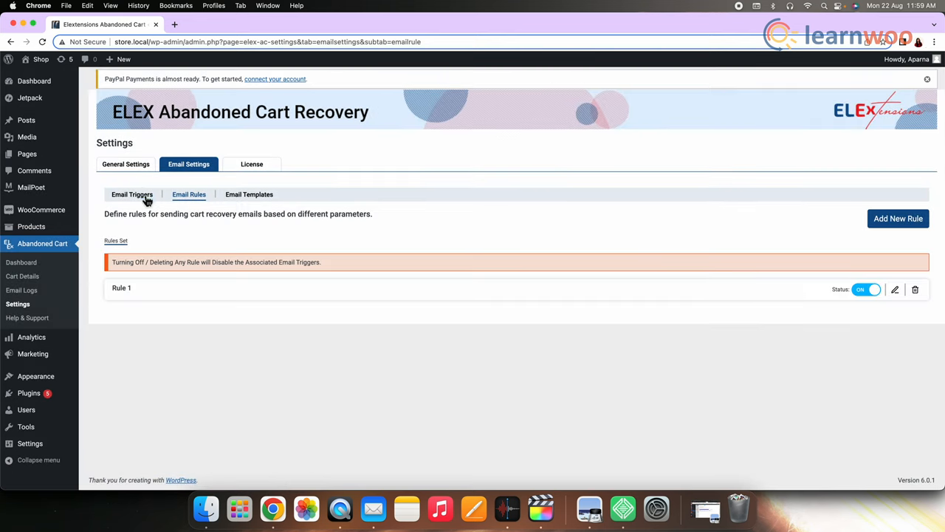
Step: Add a new trigger using the First Notification of items still in cart template
left_click(133, 195)
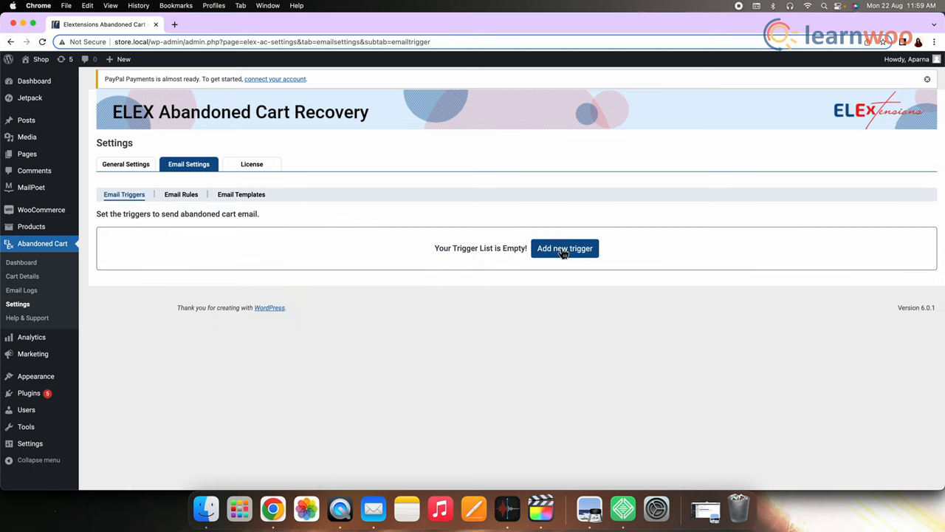
left_click(564, 248)
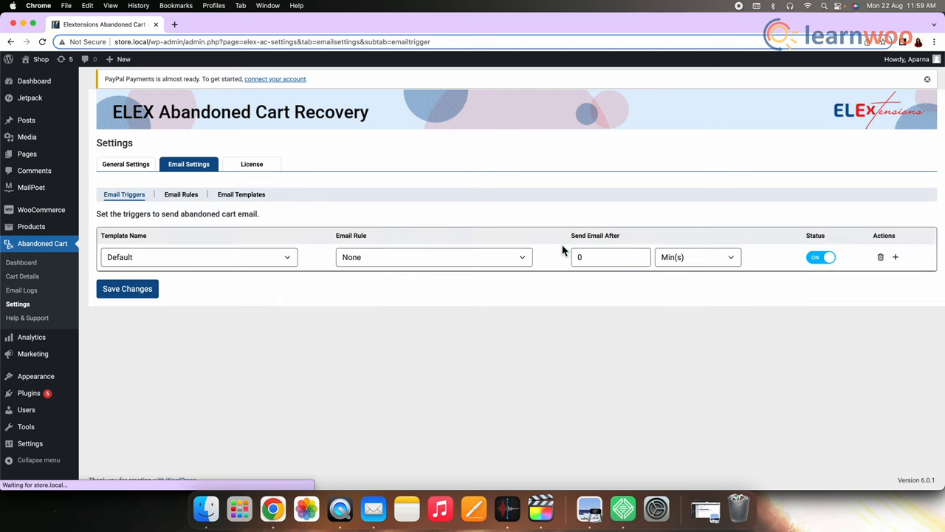
left_click(198, 257)
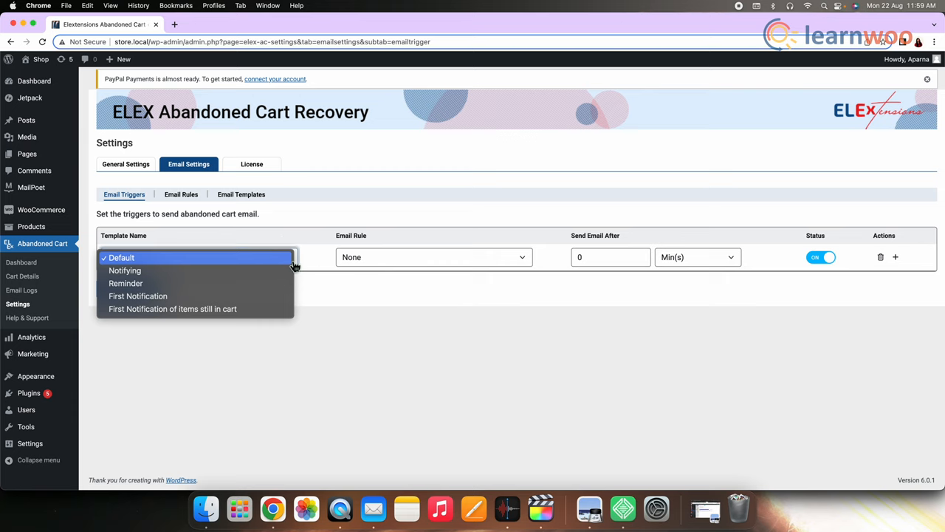
left_click(172, 309)
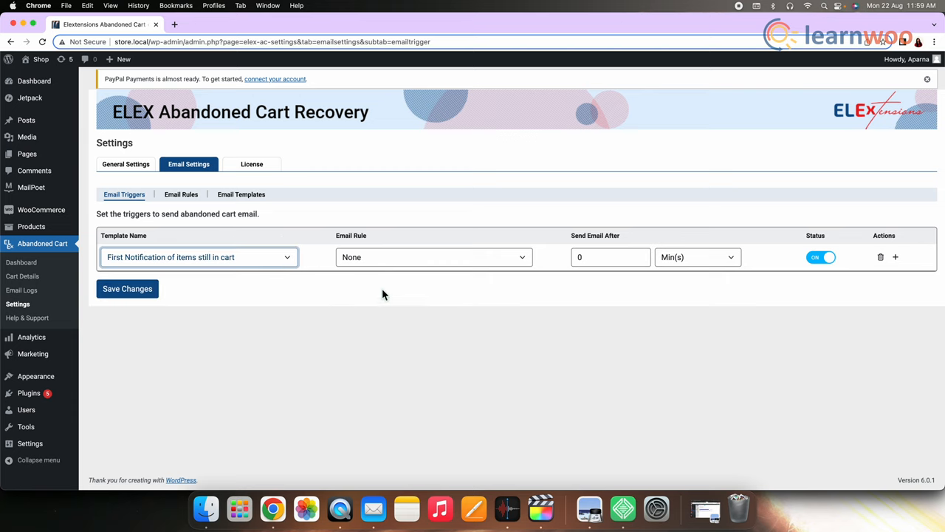
Step: Set the trigger's rule to Rule 1 with a 2-minute delay and save it
left_click(434, 257)
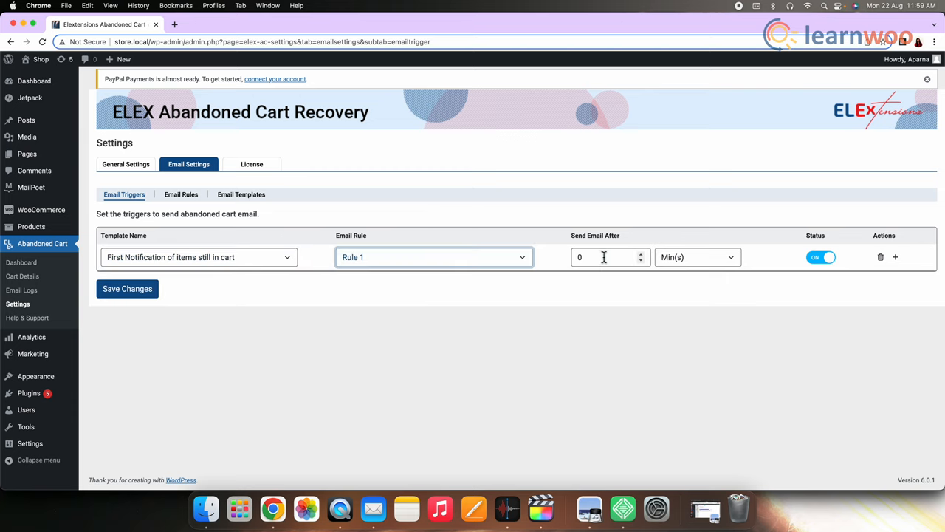
left_click(606, 257)
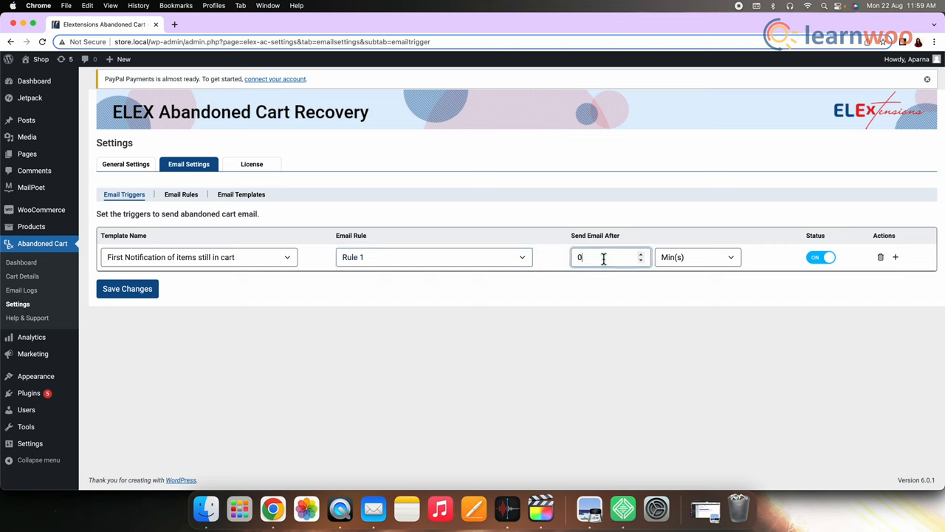
type("2")
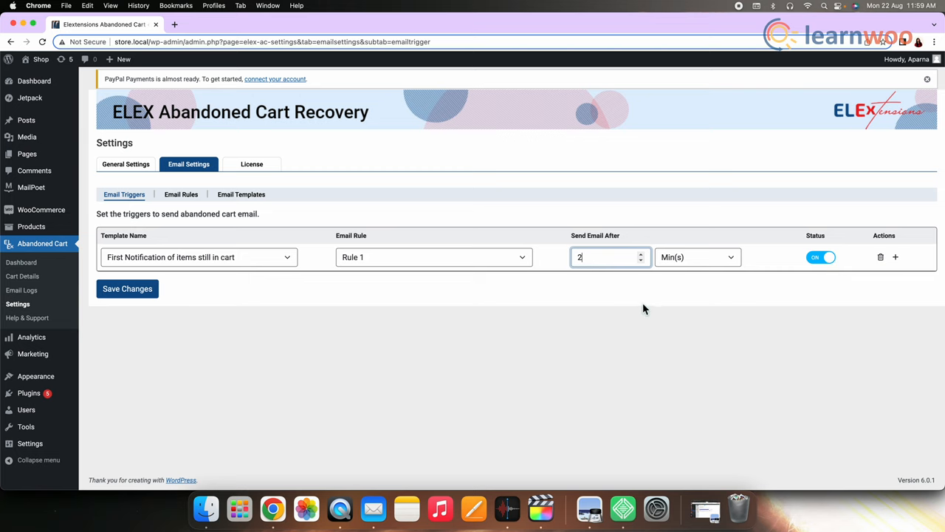
left_click(127, 288)
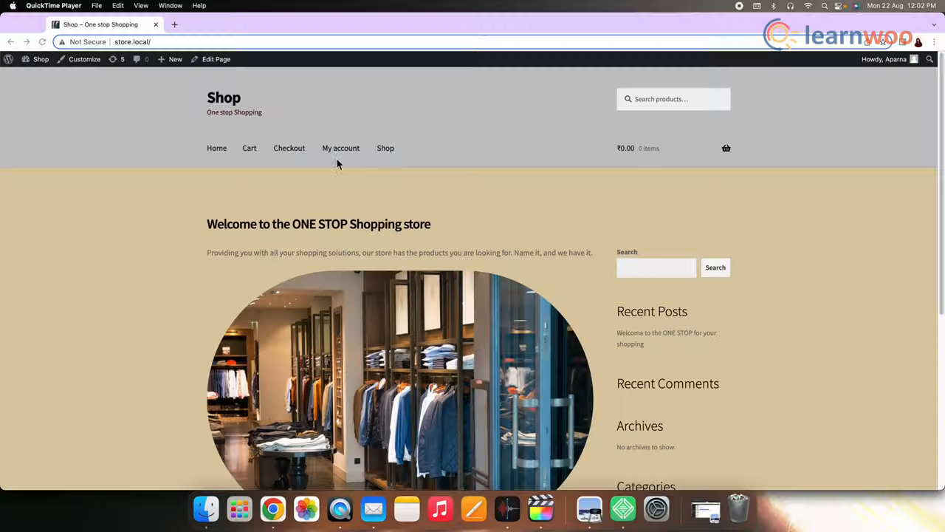
Step: Put three T-shirts worth ₹240 in the cart and proceed to checkout without ordering
left_click(384, 148)
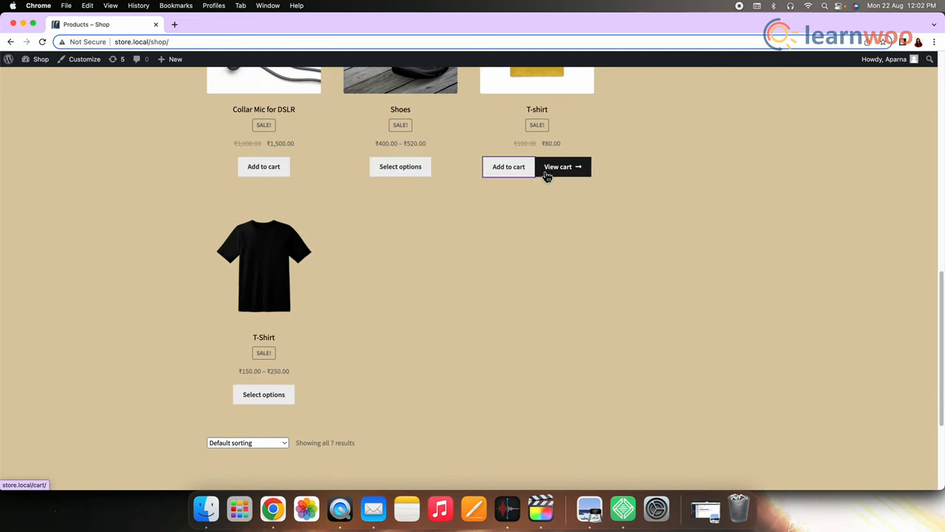
mouse_move(564, 175)
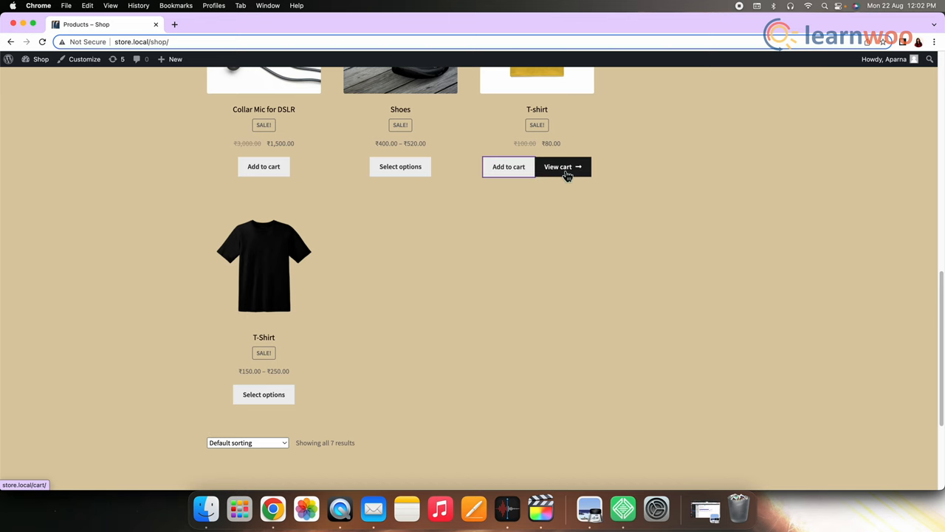
left_click(558, 165)
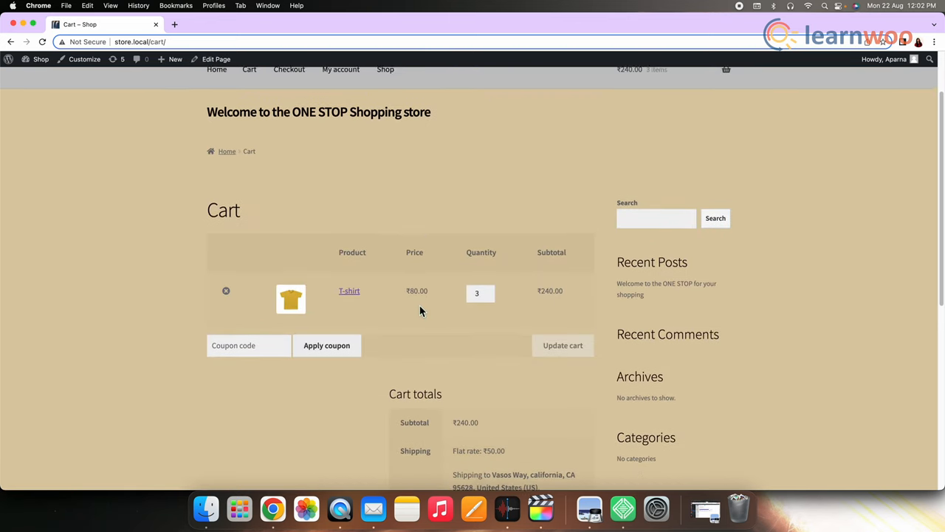
scroll("down", 3)
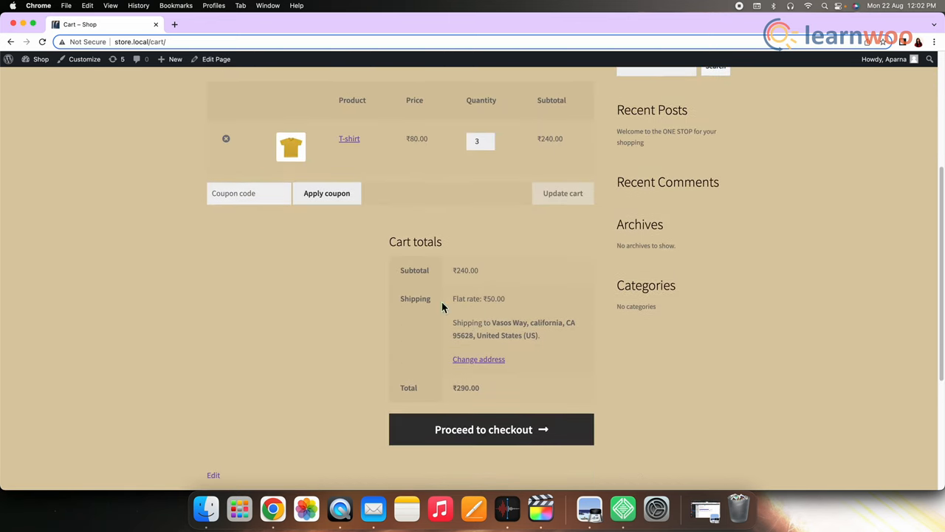
left_click(491, 429)
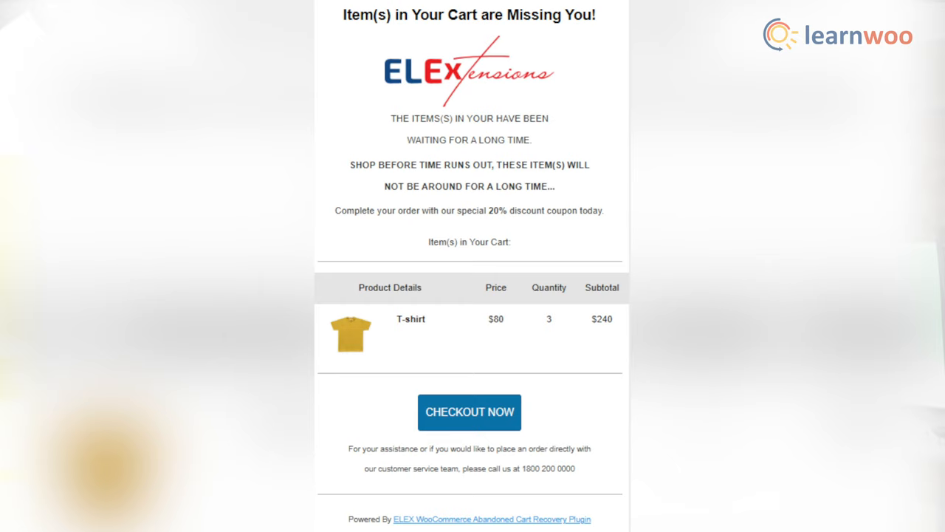
Step: Check out from the reminder email, placing order 107 for ₹290.00 by cash on delivery
left_click(469, 412)
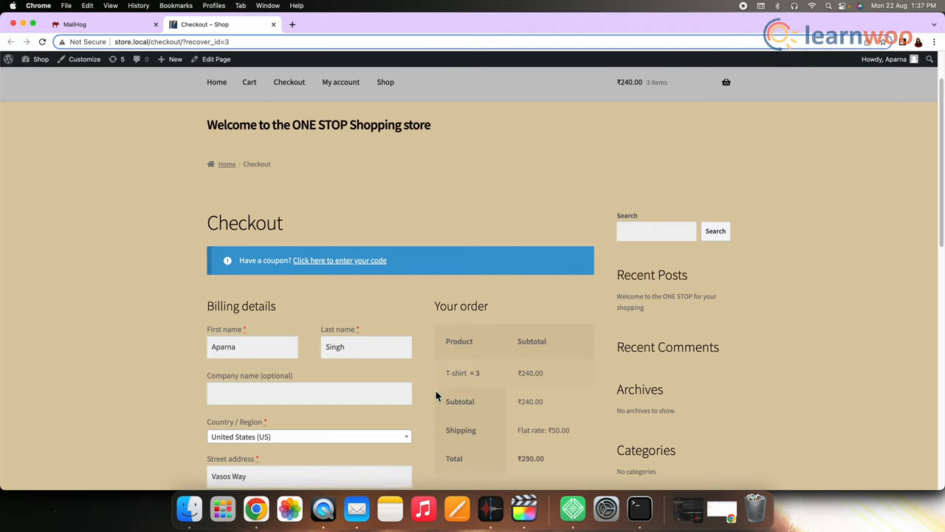
scroll("down", 3)
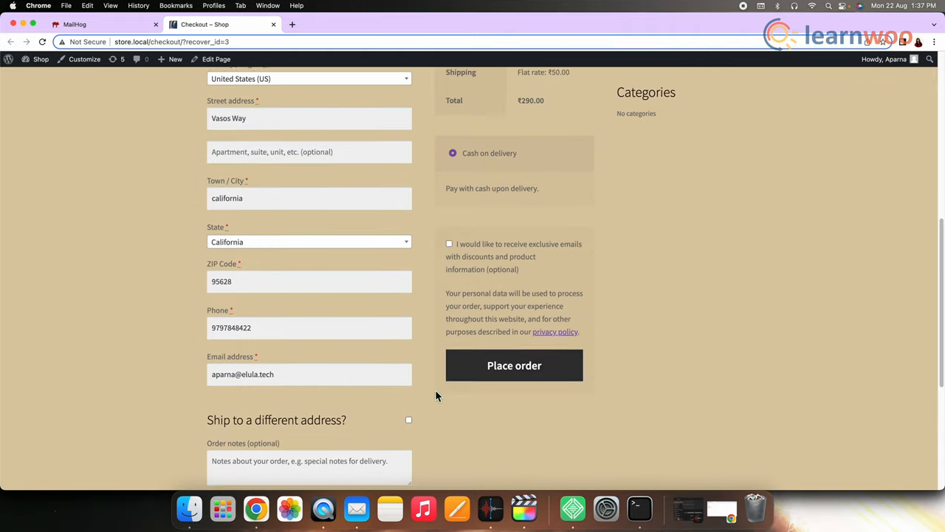
left_click(514, 365)
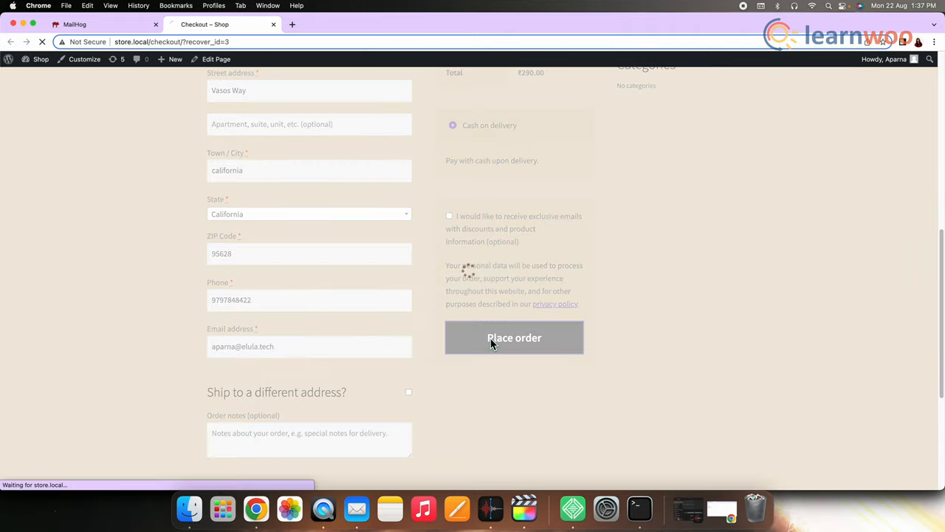
left_click(514, 337)
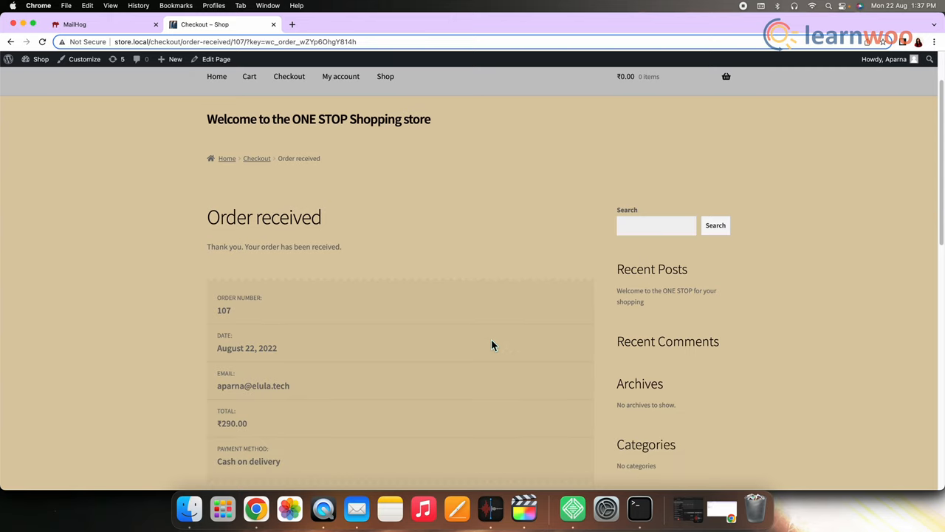
scroll("down", 3)
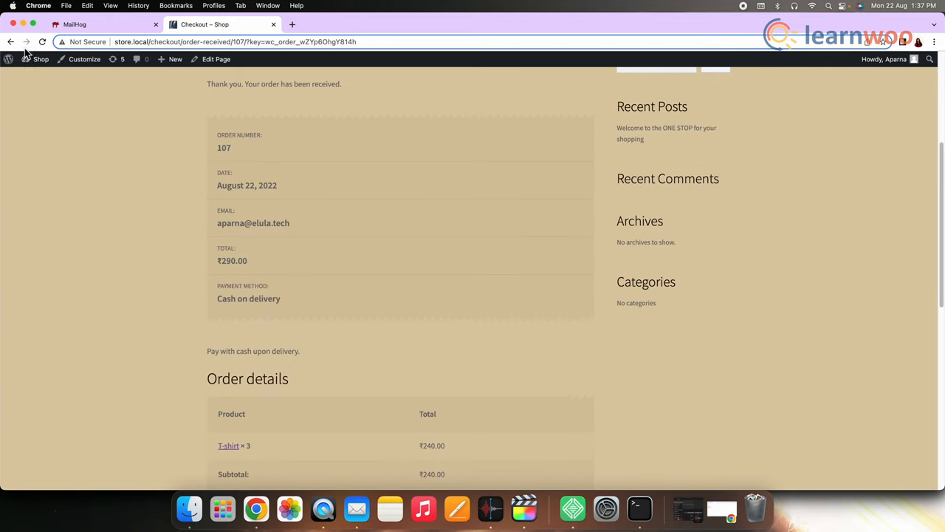
Step: View the cart marked Recovered in Cart Details, then the sent notification in Email Logs
left_click(9, 59)
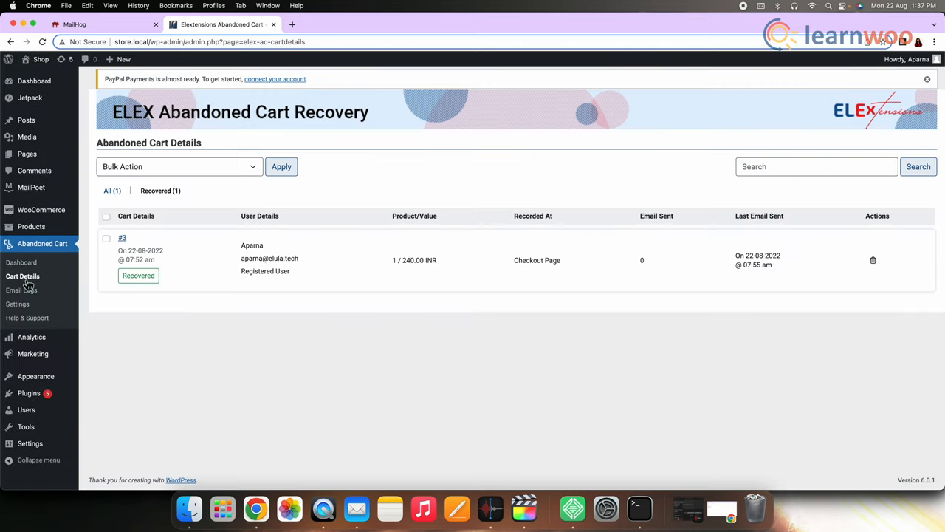
mouse_move(781, 277)
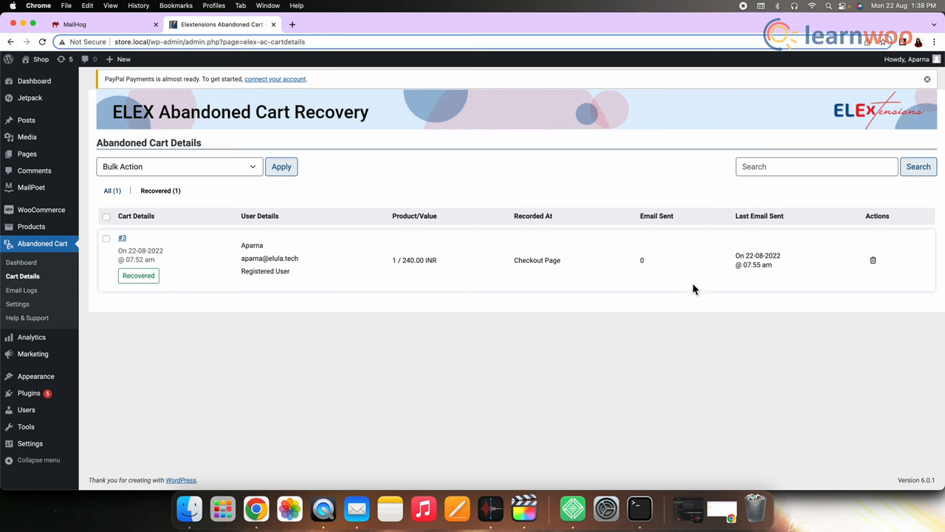
left_click(20, 289)
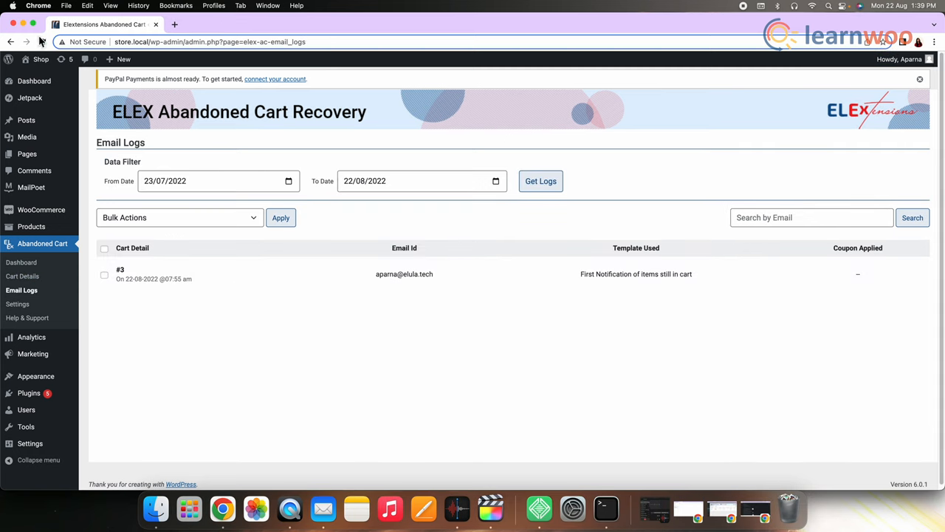
mouse_move(10, 41)
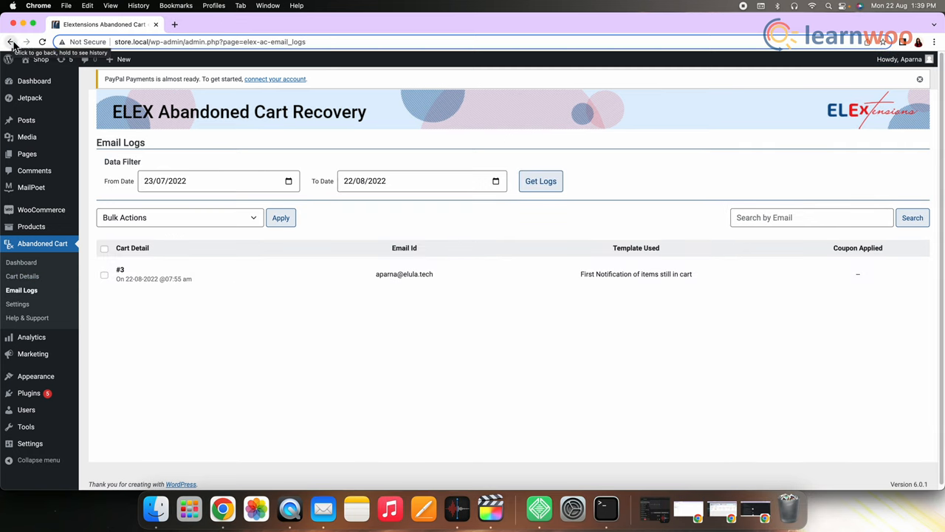